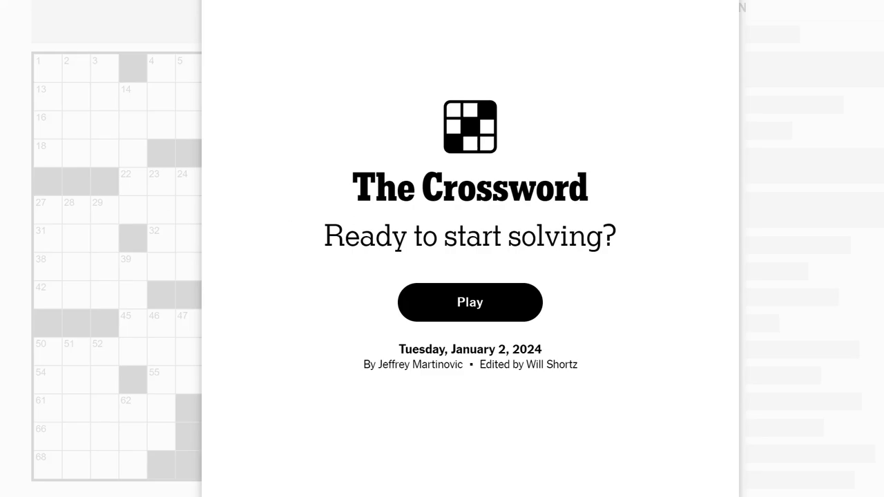
{"action": "mouse_move", "coordinate": [735, 169]}
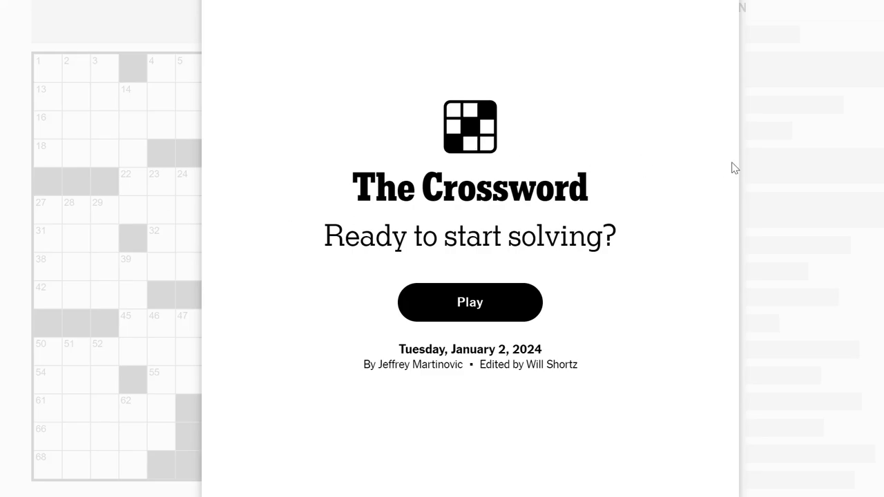
Begin the Tuesday, January 2, 2024 crossword from the start screen.
{"action": "left_click", "coordinate": [470, 303]}
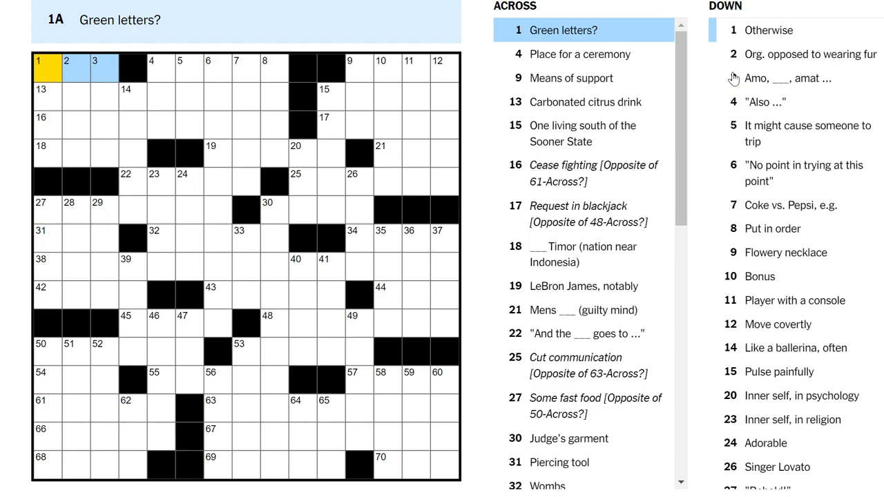
Enter EPA, ALTAR, LEMON SODA and STAND DOWN starting from 1-Down in the top-left corner.
{"action": "left_click", "coordinate": [42, 72]}
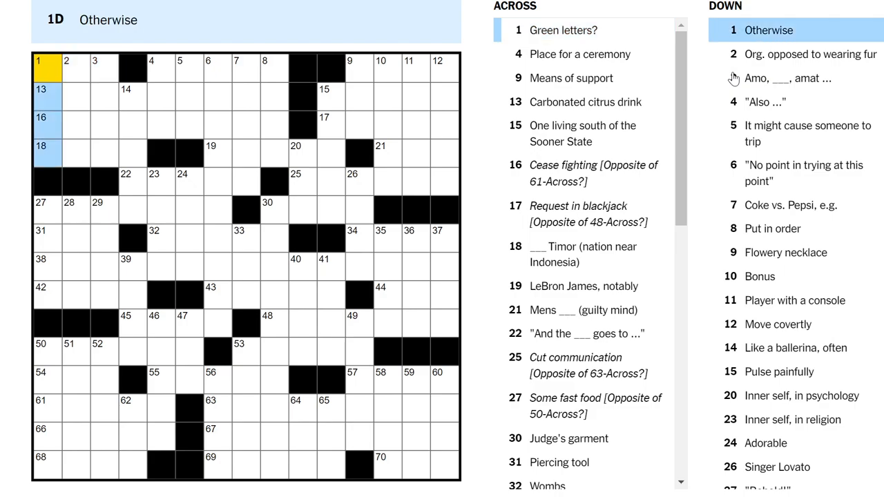
{"action": "left_click", "coordinate": [76, 72]}
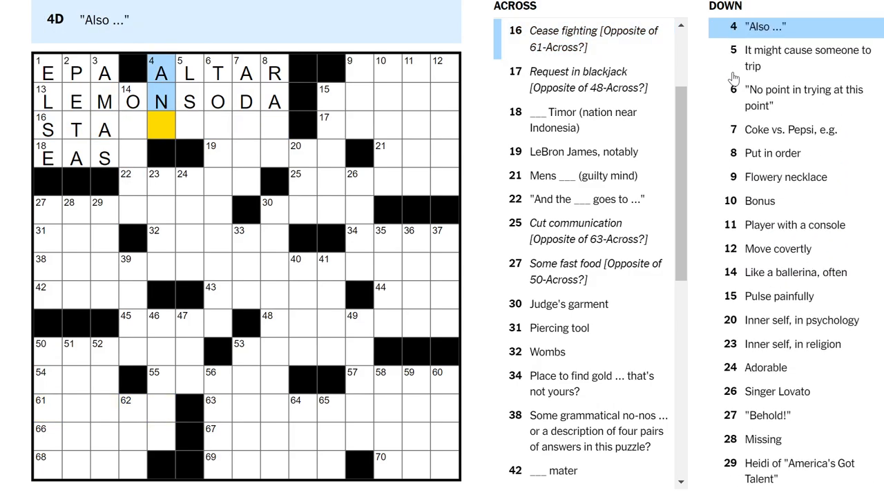
{"action": "left_click", "coordinate": [186, 69]}
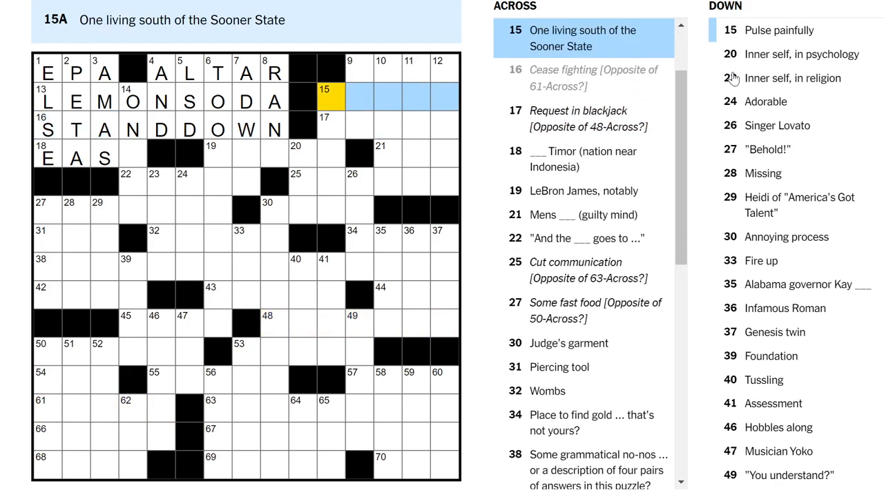
Enter HIT ME at 17-Across, MISS YOU at 48-Across and SIT UP at 61-Across, then move to 25-Across.
{"action": "left_click", "coordinate": [334, 124]}
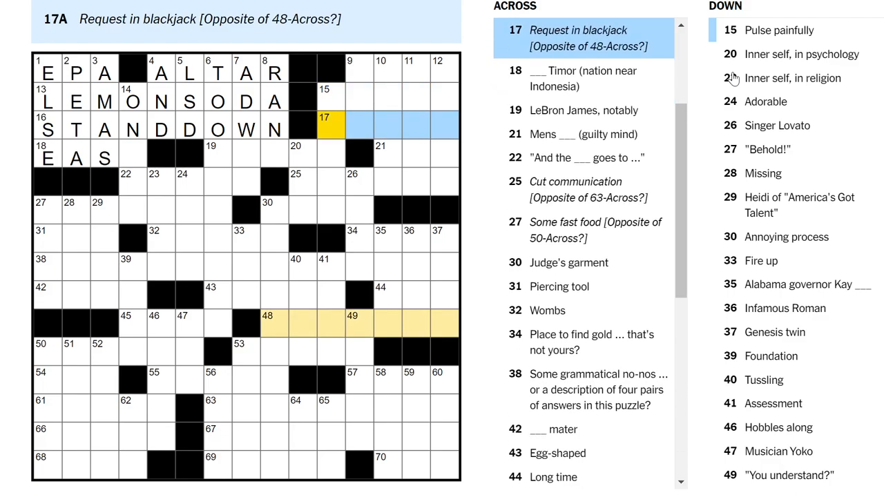
{"action": "type", "text": "HIT"}
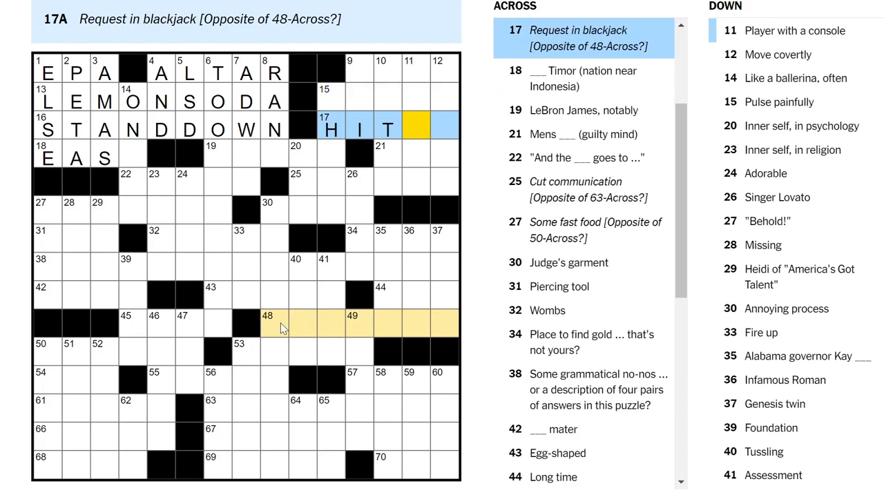
{"action": "left_click", "coordinate": [281, 321]}
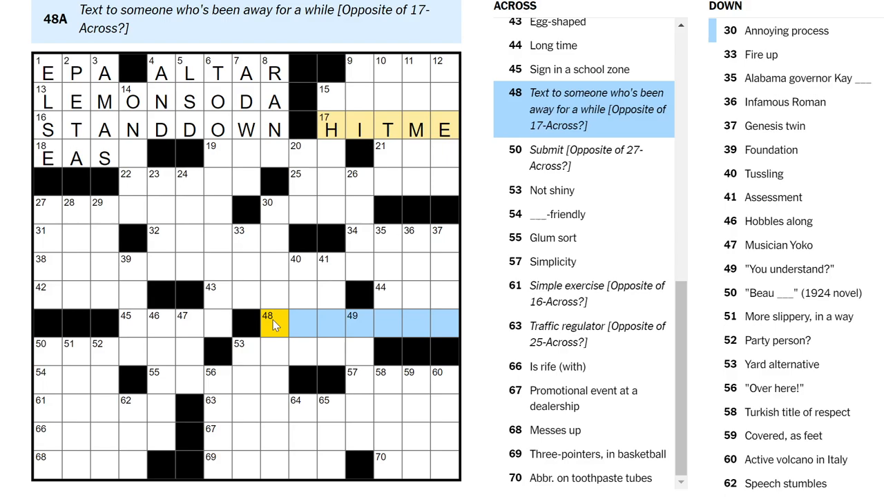
{"action": "type", "text": "MISSYOU"}
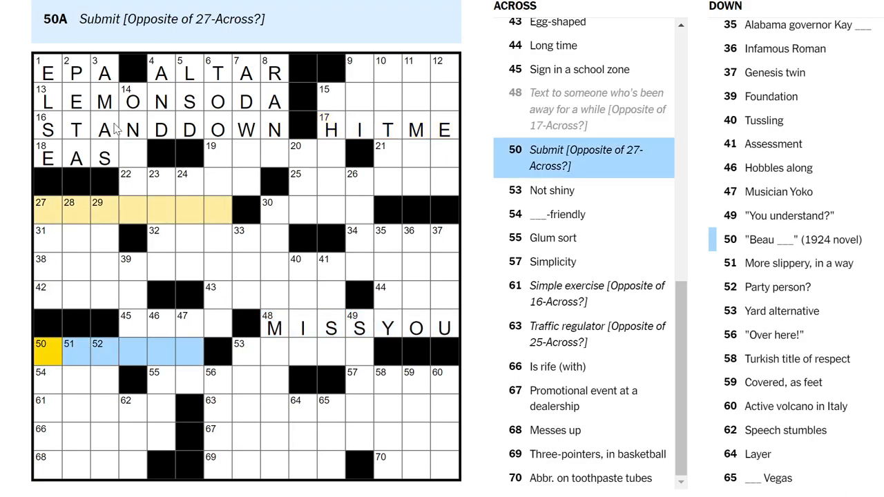
{"action": "left_click", "coordinate": [48, 412]}
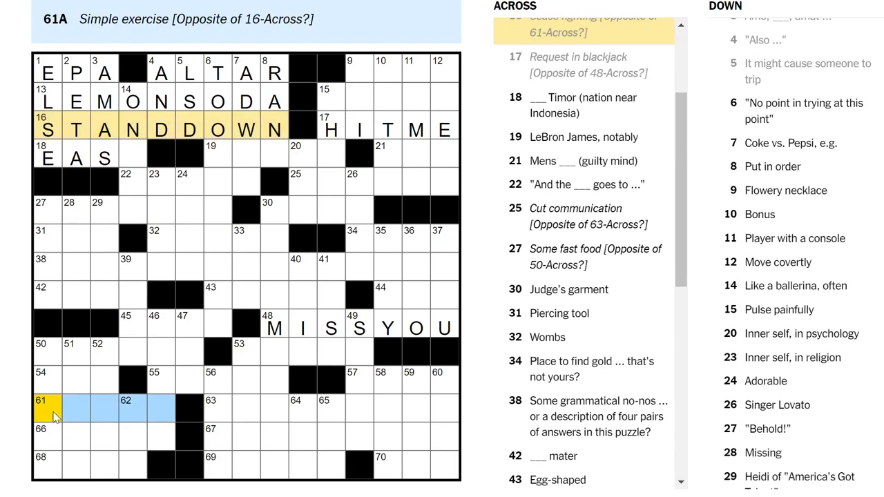
{"action": "type", "text": "SITUP"}
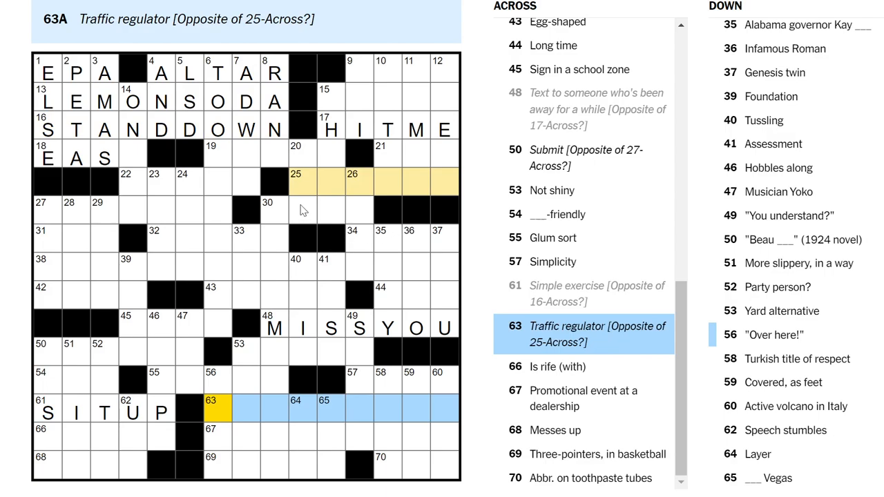
{"action": "left_click", "coordinate": [298, 183]}
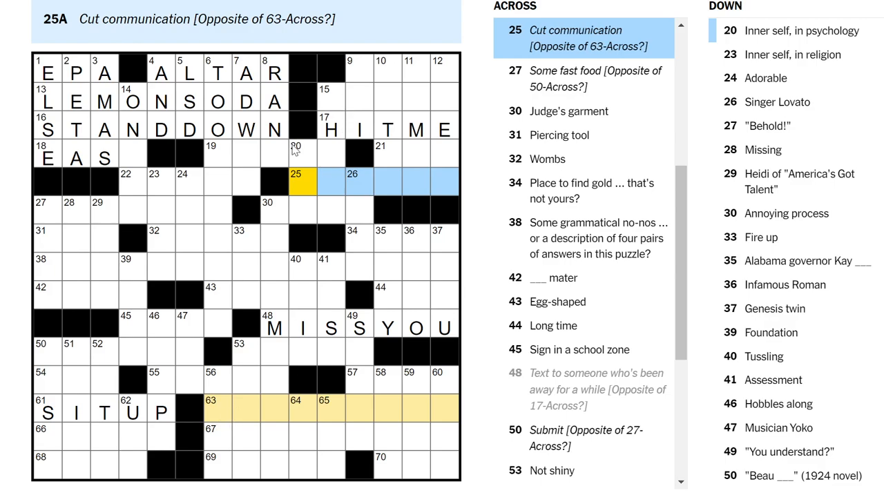
{"action": "mouse_move", "coordinate": [324, 174]}
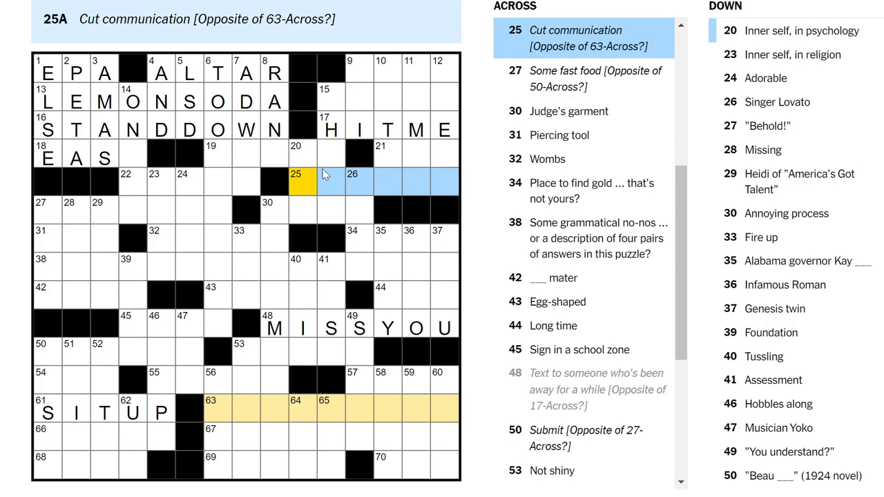
Enter LEGS at 9-Across, then TEXAN, EAST, LAKER, OSCAR, GO DARK and STOPLIGHT nearby.
{"action": "left_click", "coordinate": [342, 103]}
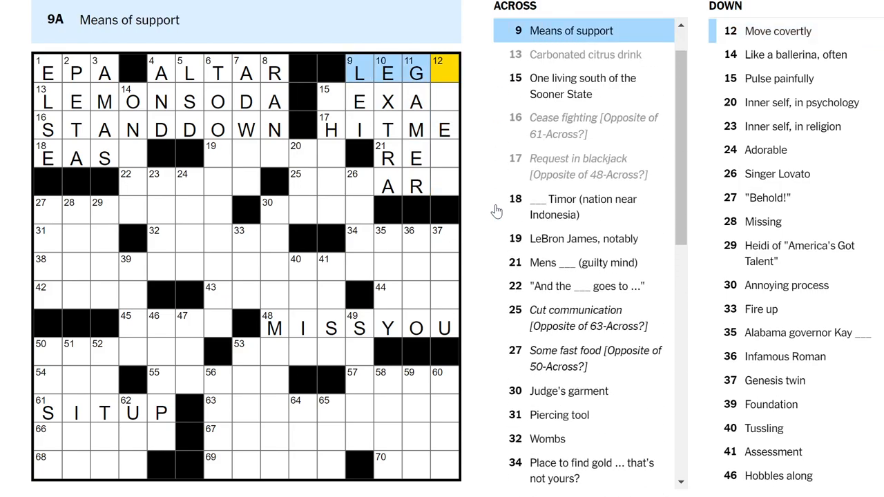
{"action": "left_click", "coordinate": [442, 69]}
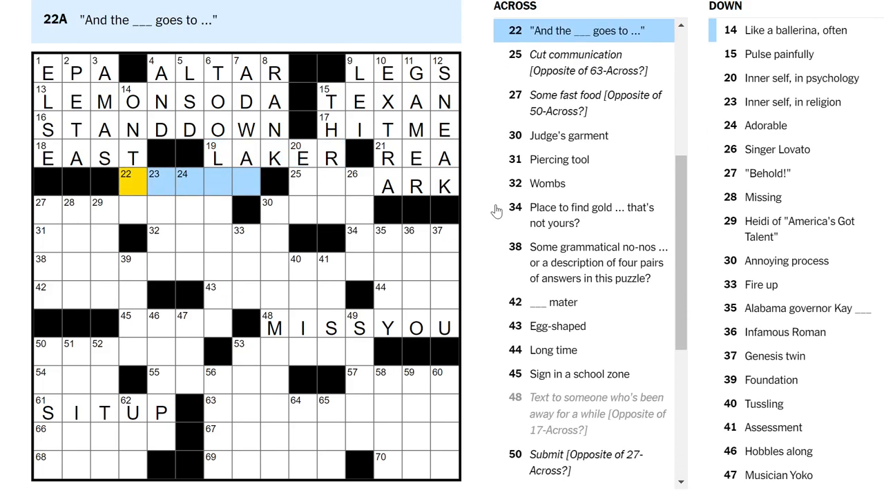
{"action": "left_click", "coordinate": [242, 72]}
{"action": "type", "text": "OSCAR"}
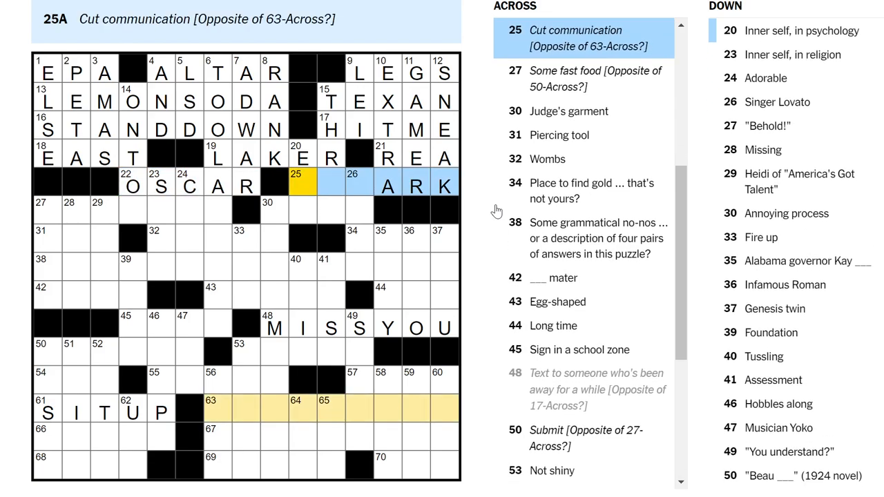
{"action": "type", "text": "GOD"}
{"action": "left_click", "coordinate": [331, 409]}
{"action": "type", "text": "STOPLIGHT"}
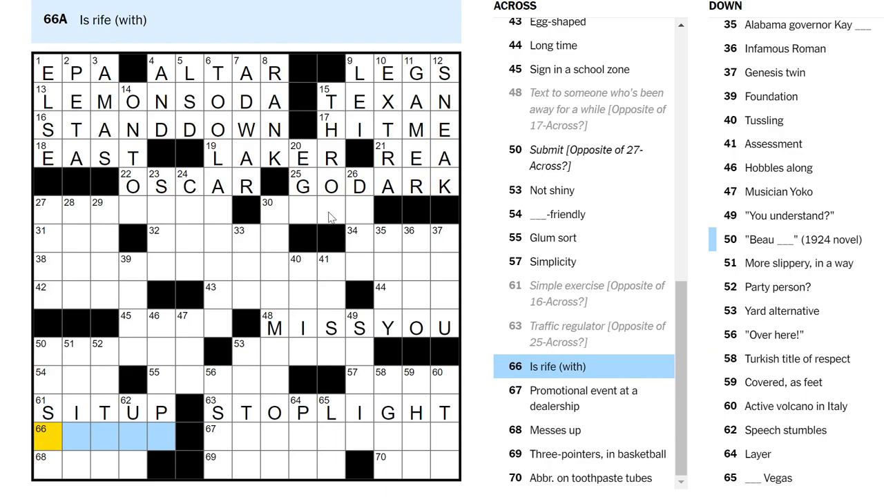
Select 27-Across for the fast-food answer and resume the puzzle after the pause screen.
{"action": "left_click", "coordinate": [49, 210]}
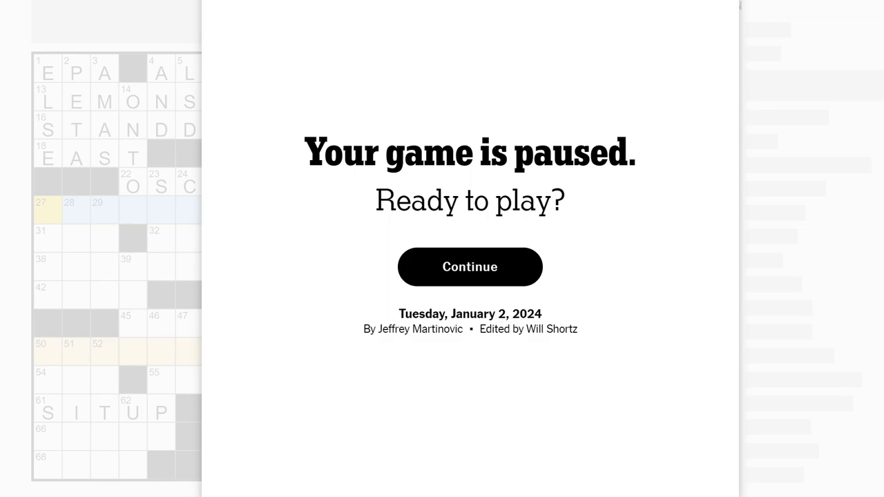
{"action": "left_click", "coordinate": [469, 267]}
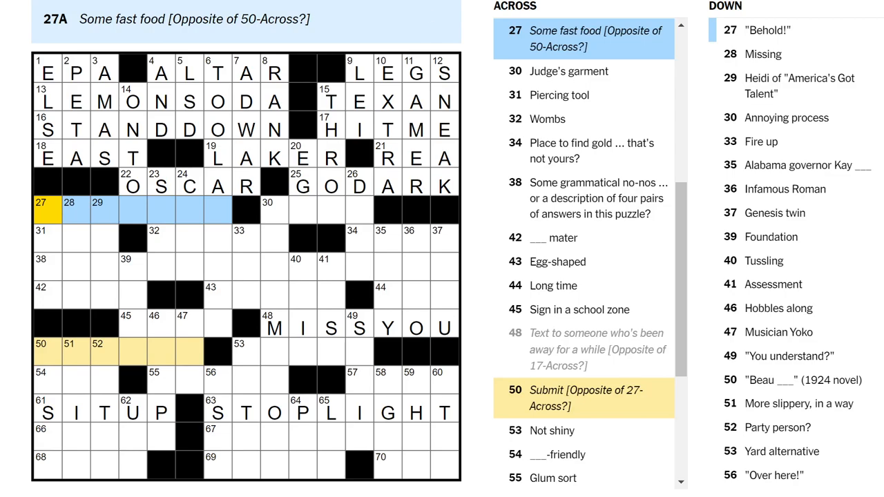
{"action": "mouse_move", "coordinate": [332, 36]}
{"action": "type", "text": "TAKEOU"}
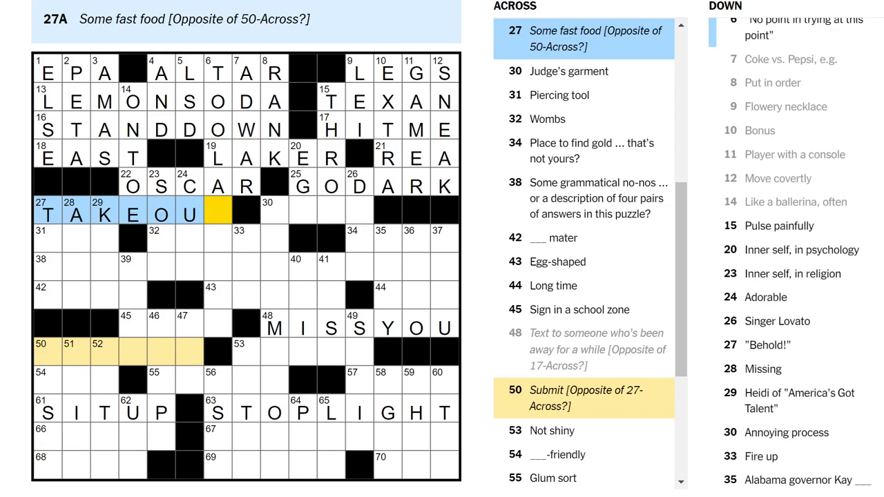
Fill TAKEOUT, ROBE, UTE, SEND IN and AWL via 24-Down and neighbouring entries.
{"action": "left_click", "coordinate": [47, 352]}
{"action": "type", "text": "SENDIN"}
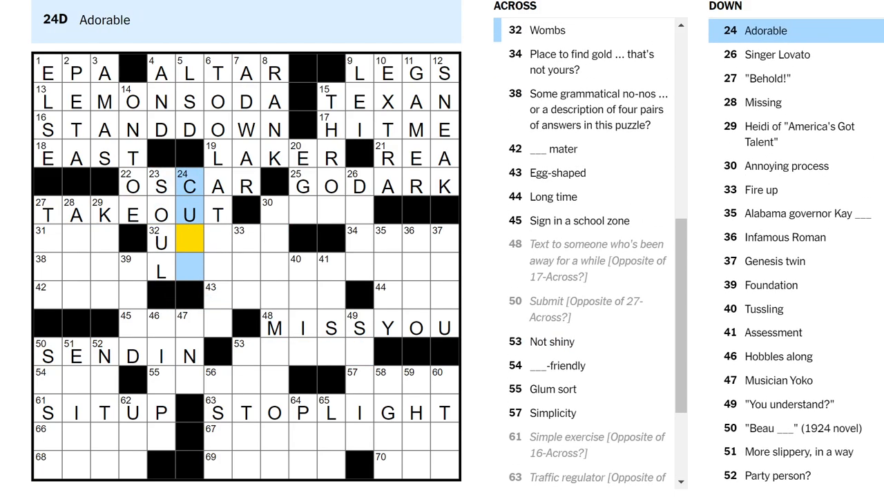
{"action": "left_click", "coordinate": [359, 185]}
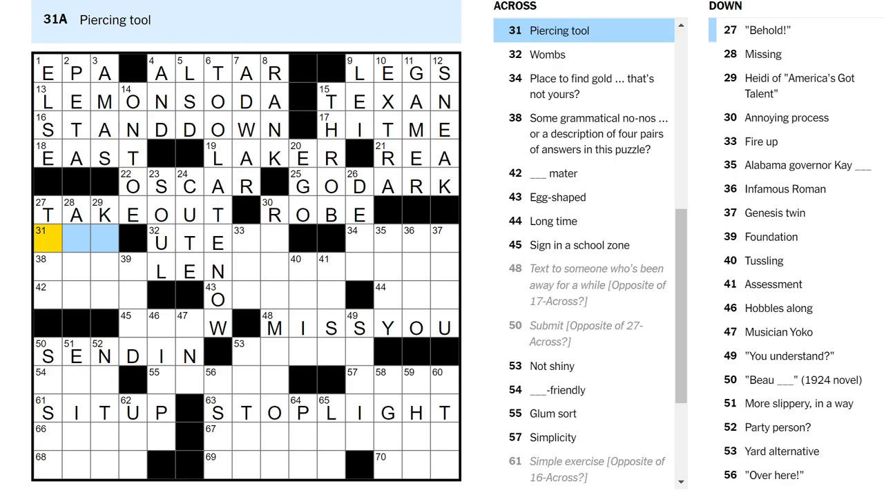
{"action": "left_click", "coordinate": [47, 213]}
{"action": "type", "text": "AW"}
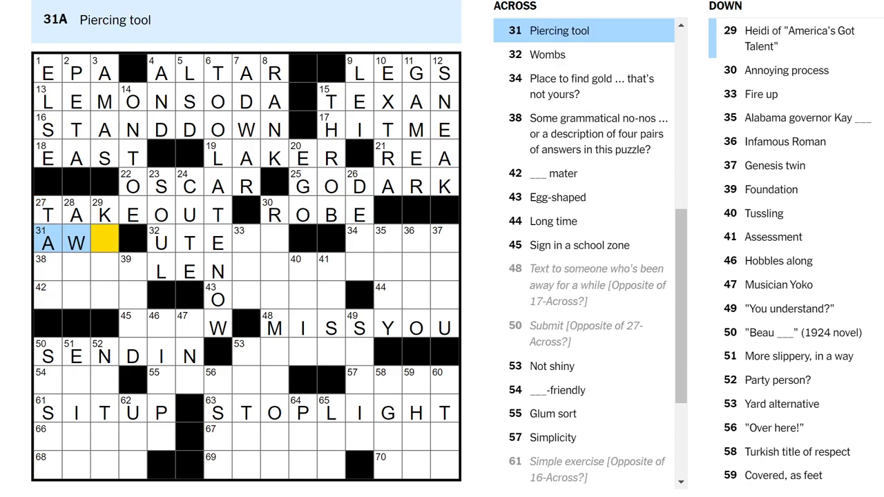
{"action": "left_click", "coordinate": [102, 213]}
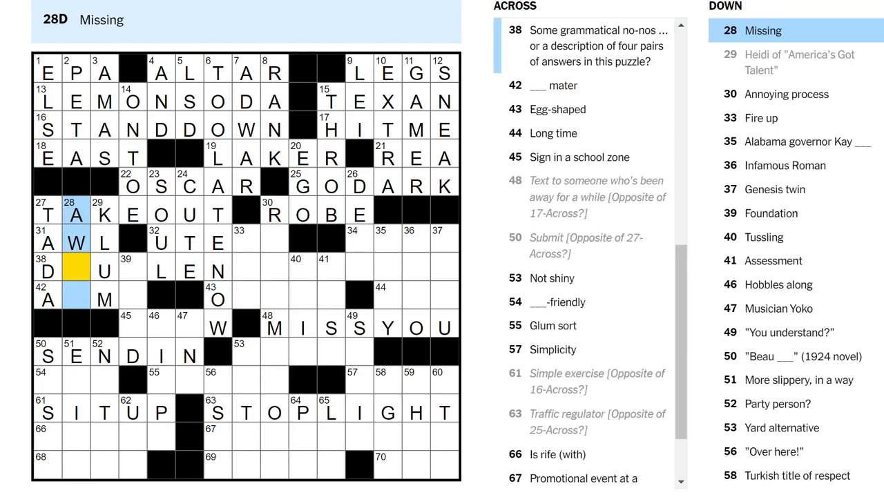
Enter DOUBLE NEGATIVES at 38-Across and ALMA at 42-Across, then move to the Wombs clue at 32-Across.
{"action": "left_click", "coordinate": [47, 296]}
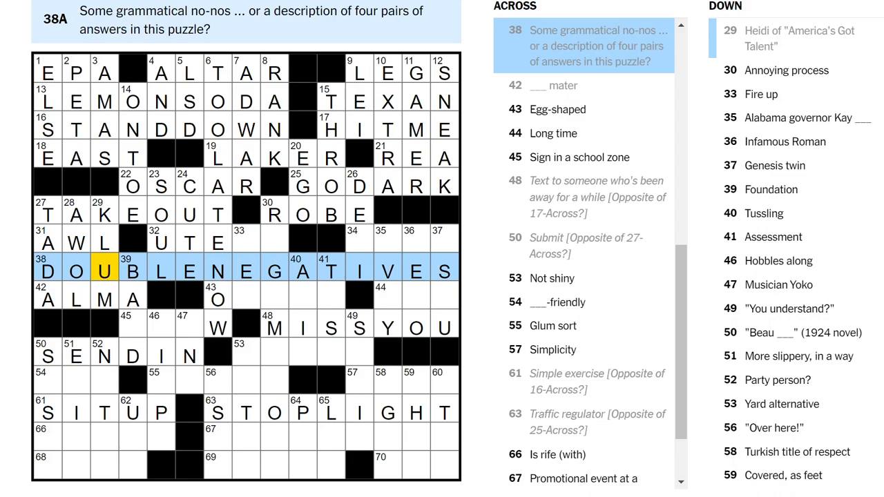
{"action": "left_click", "coordinate": [246, 240]}
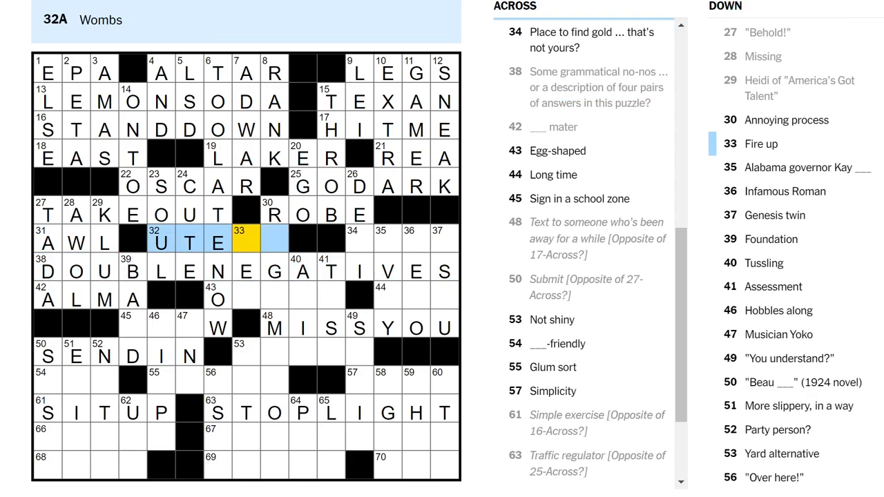
Enter UTERI at 32-Across, then work the Genesis twin clue at 37-Down and a nearby unfilled entry.
{"action": "type", "text": "RI"}
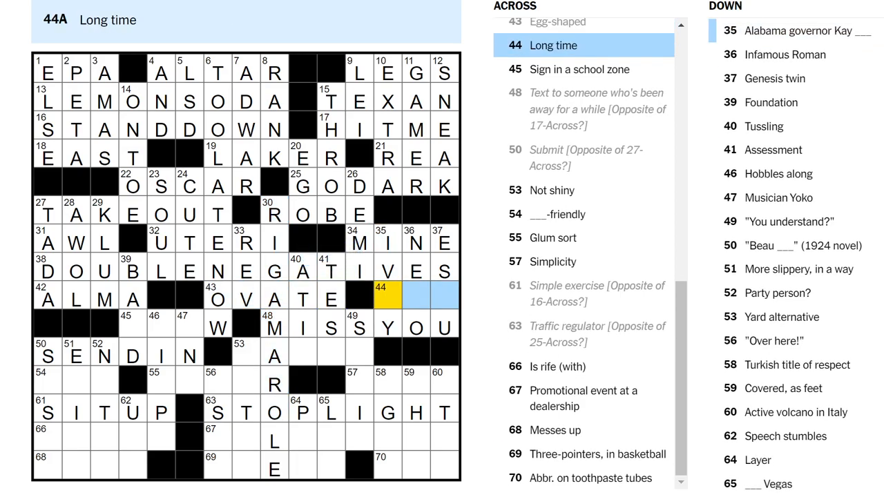
{"action": "left_click", "coordinate": [389, 242]}
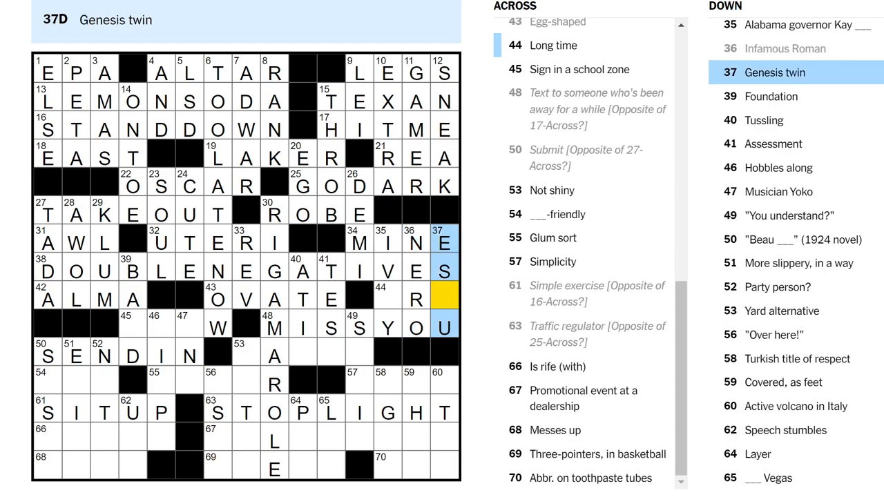
{"action": "left_click", "coordinate": [387, 299]}
{"action": "type", "text": "ERA"}
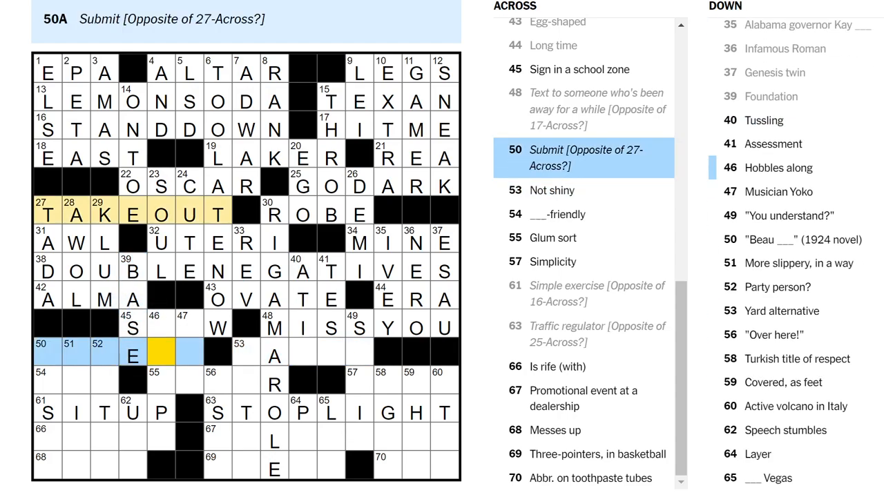
Fill MINE, OVATE, ERA, SLOW and MATTE through the lower-middle entries and the Assessment clue at 41-Down.
{"action": "left_click", "coordinate": [131, 329]}
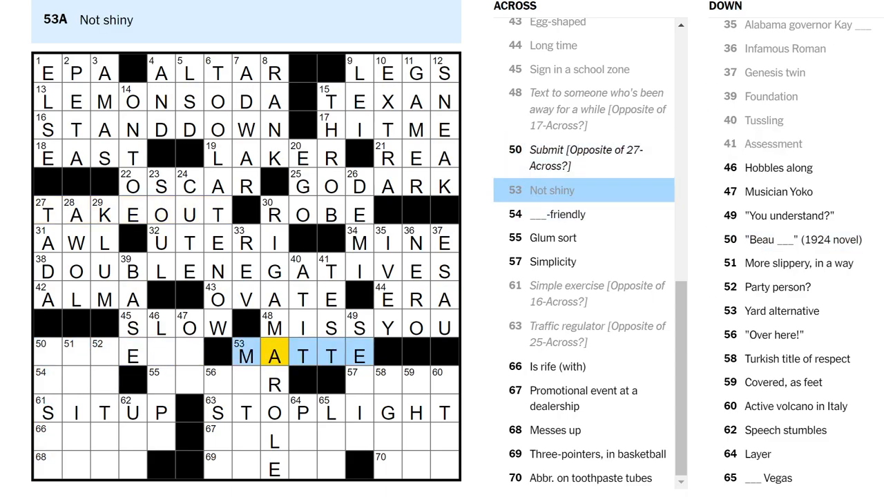
{"action": "left_click", "coordinate": [327, 260]}
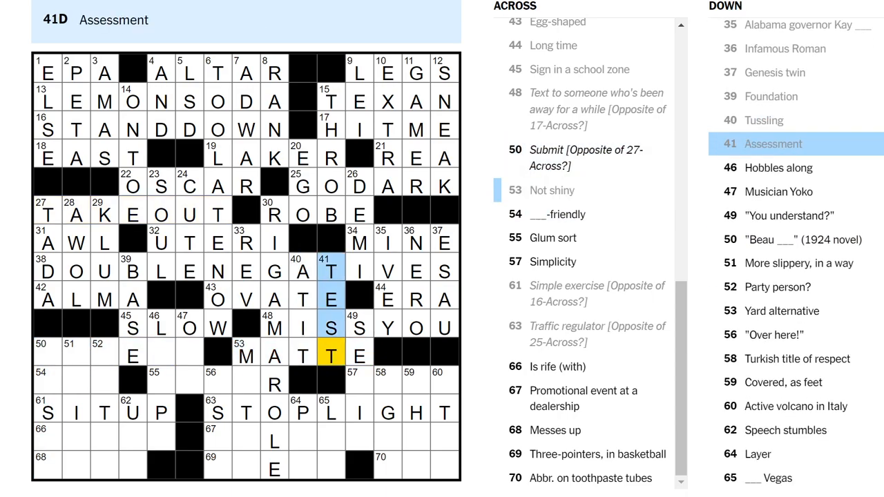
{"action": "left_click", "coordinate": [47, 380]}
{"action": "type", "text": "ECO"}
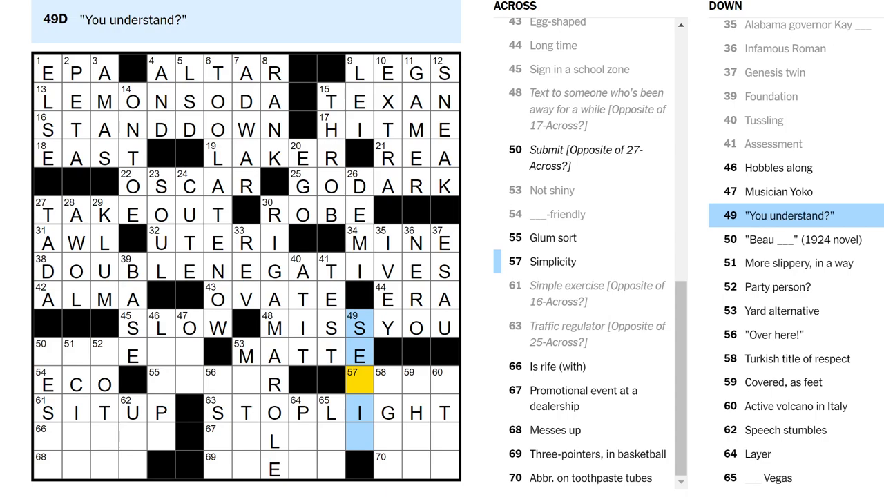
Enter ECO, TEEMS, ERRS and TREYS in the bottom rows of the grid.
{"action": "left_click", "coordinate": [41, 445]}
{"action": "type", "text": "TEEMS"}
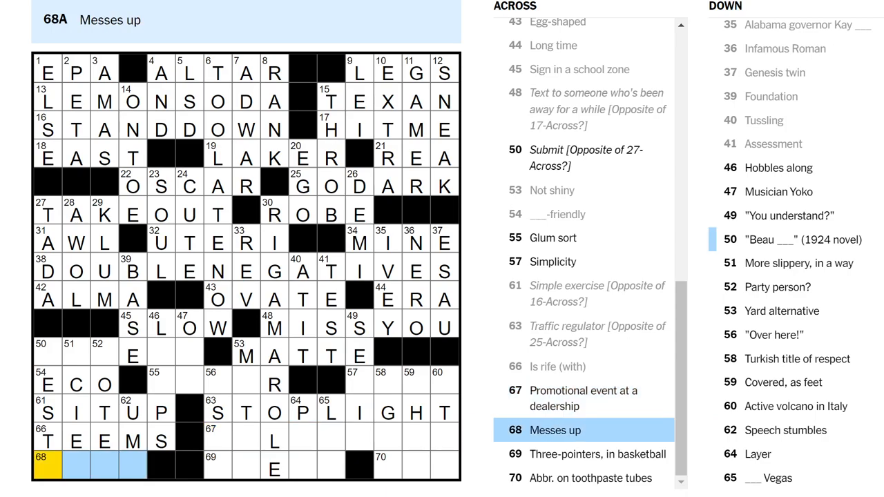
{"action": "type", "text": "ERRS"}
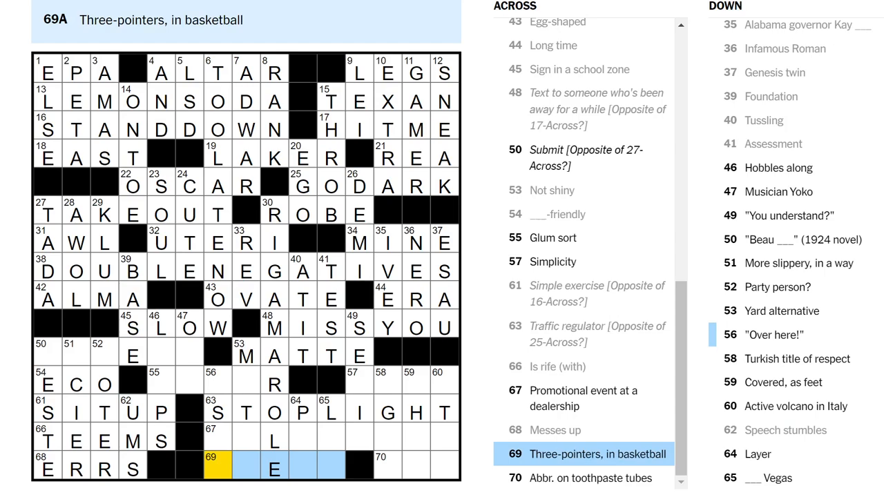
{"action": "type", "text": "REYS"}
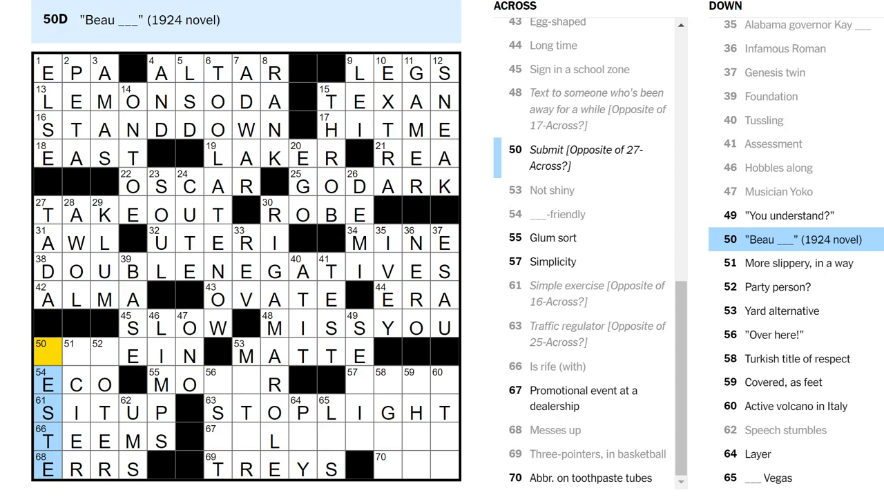
Enter GIVE IN, MOPER, EASE, SELLATHON and ADA from the Submit clue at 50-Across, then bring up the NYT games list.
{"action": "left_click", "coordinate": [75, 353]}
{"action": "type", "text": "IV"}
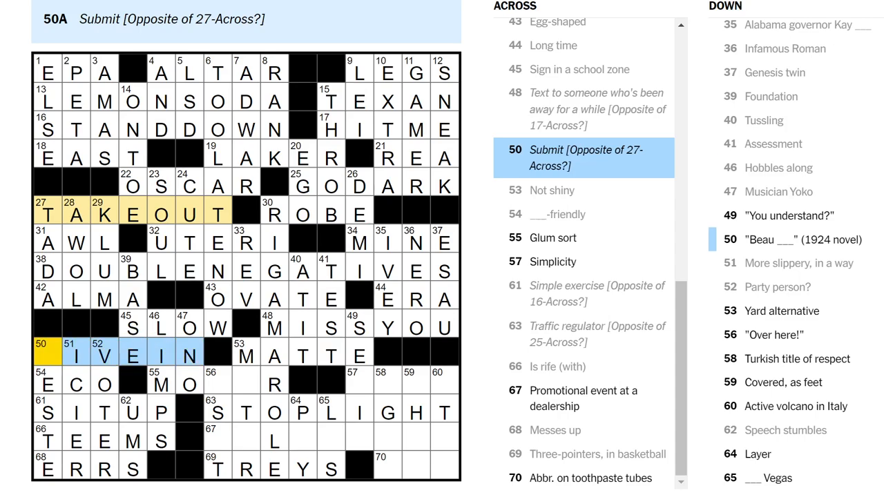
{"action": "left_click", "coordinate": [552, 238]}
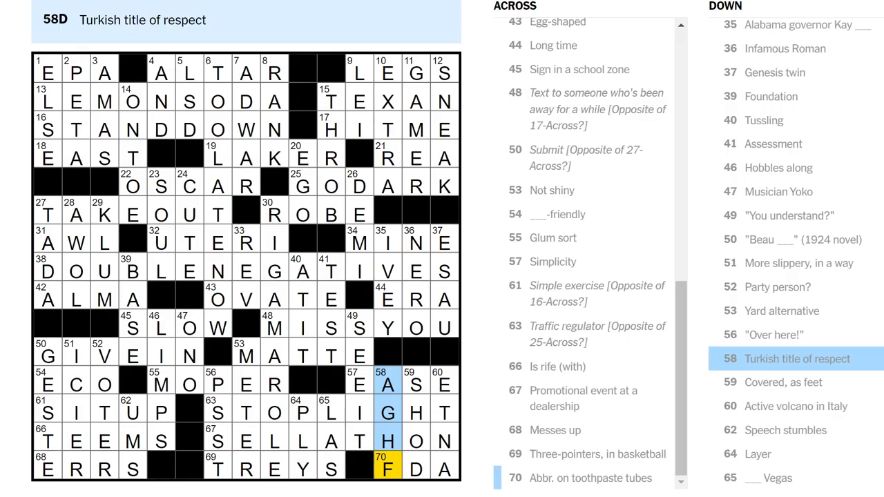
{"action": "left_click", "coordinate": [413, 384]}
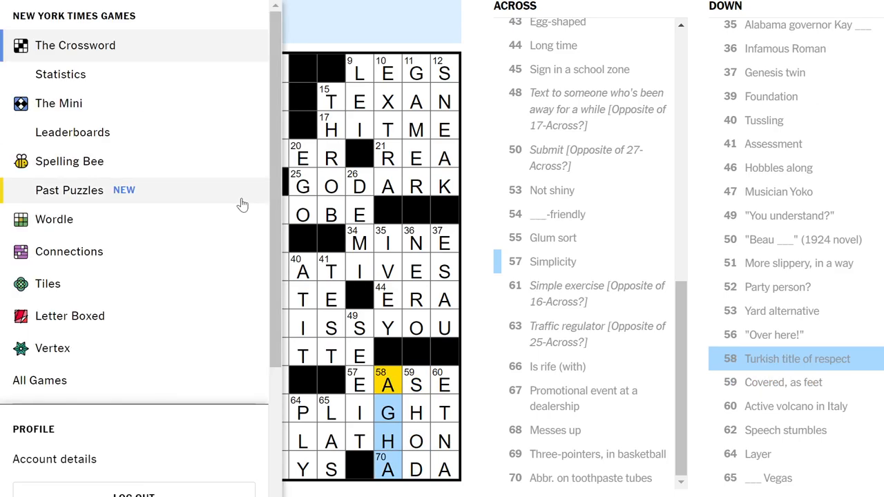
Switch to The Mini crossword and begin the January 2, 2024 puzzle.
{"action": "left_click", "coordinate": [58, 102]}
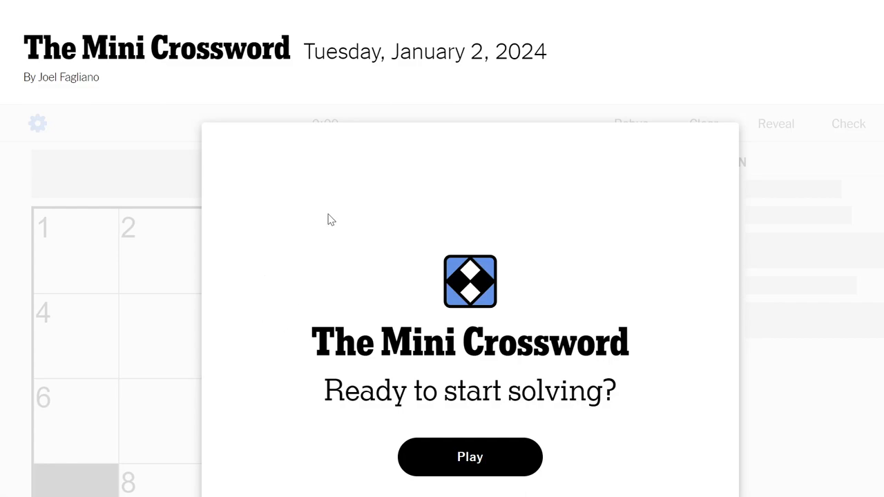
{"action": "scroll", "scroll_direction": "down", "scroll_amount": 3}
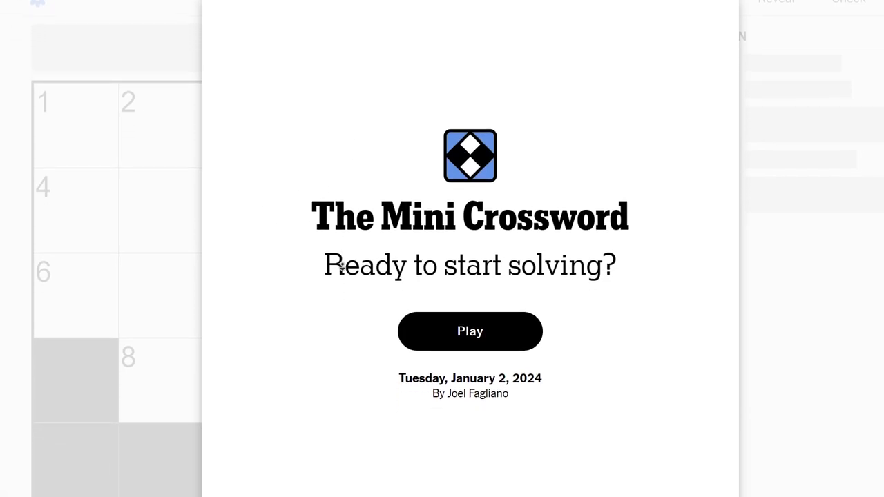
{"action": "left_click", "coordinate": [470, 332]}
{"action": "type", "text": "ZOO"}
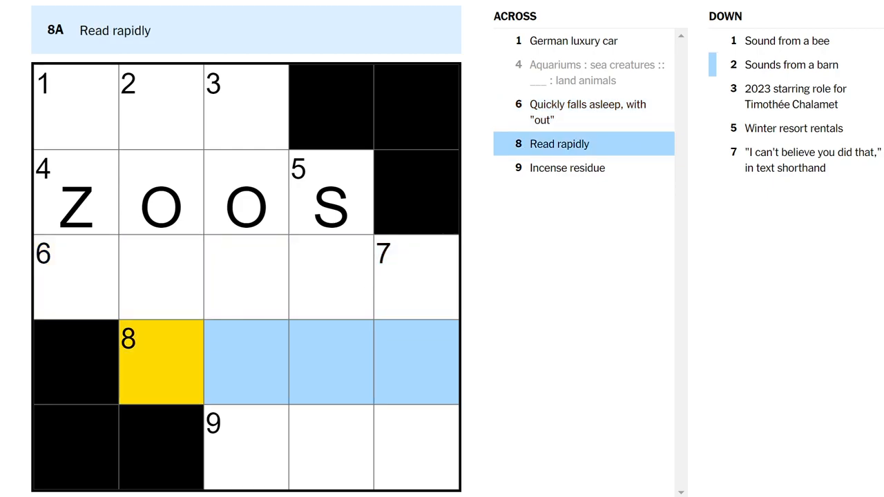
Solve the Mini with BMW, ZOOS, ZONKS, SKIM and ASH in 36 seconds and dismiss the congratulations message.
{"action": "type", "text": "SC"}
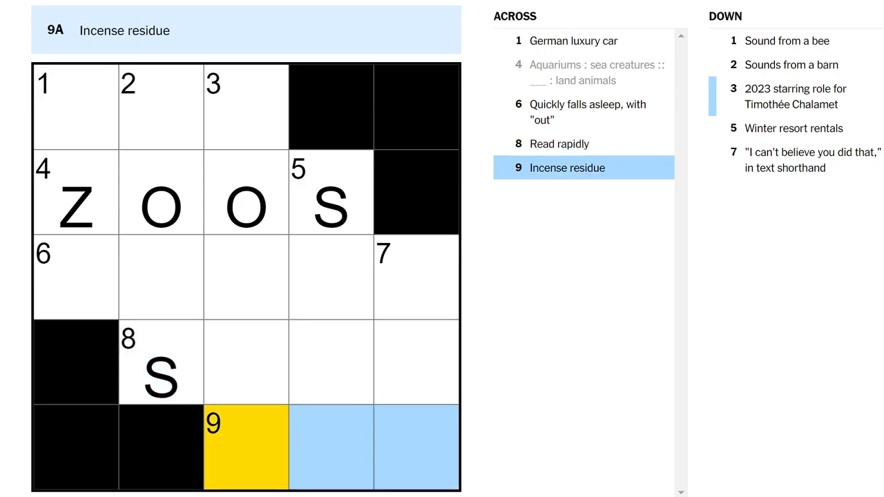
{"action": "type", "text": "ASH"}
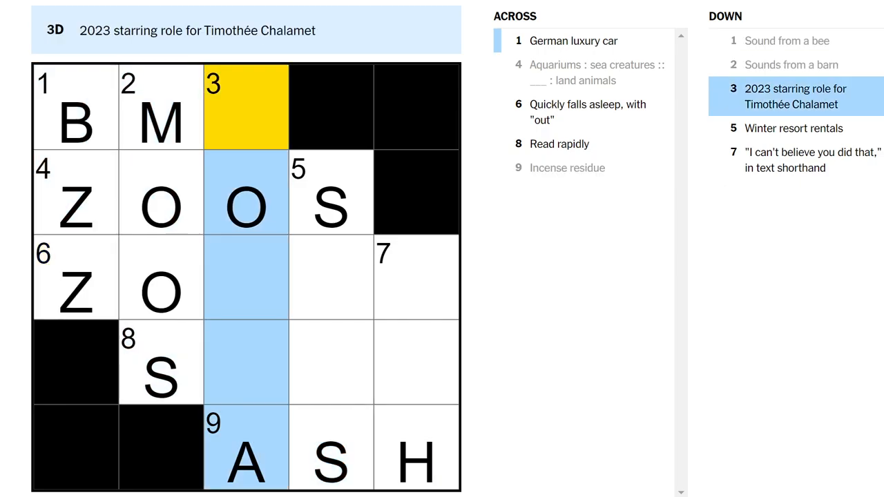
{"action": "type", "text": "WONK"}
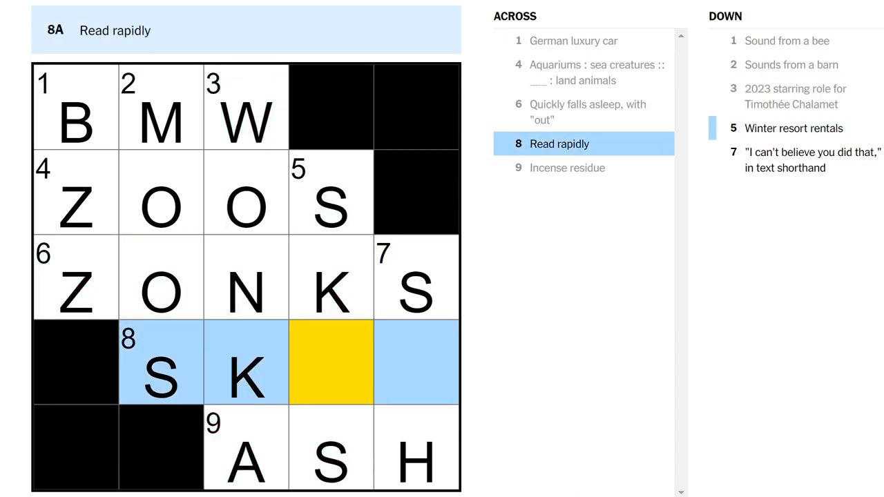
{"action": "type", "text": "E"}
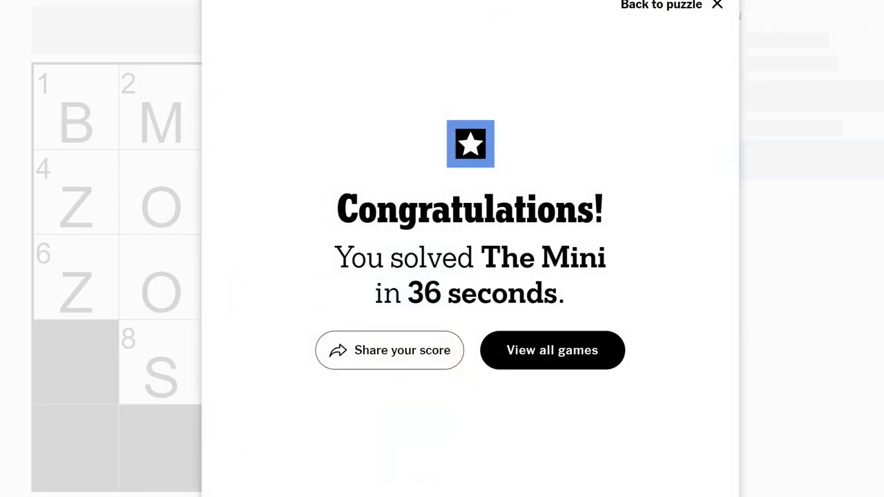
{"action": "left_click", "coordinate": [716, 5]}
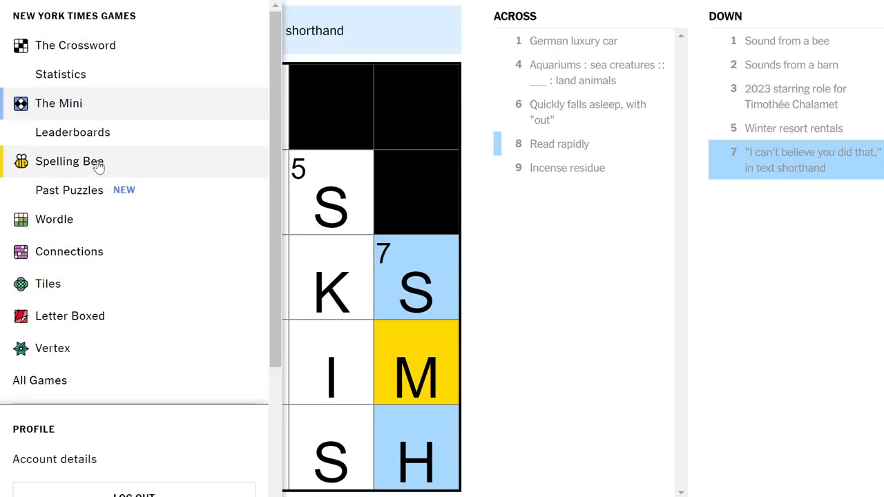
Enter Spelling Bee and review yesterday's answers before starting today's puzzle.
{"action": "left_click", "coordinate": [69, 162]}
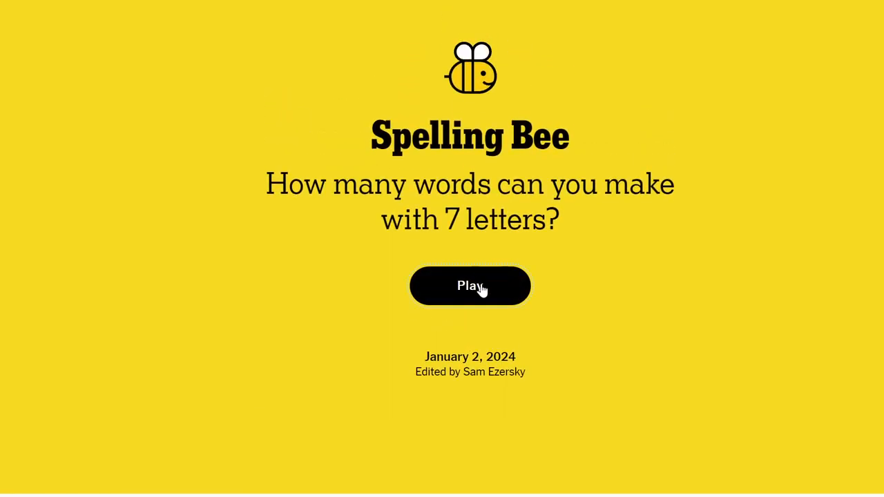
{"action": "left_click", "coordinate": [470, 287]}
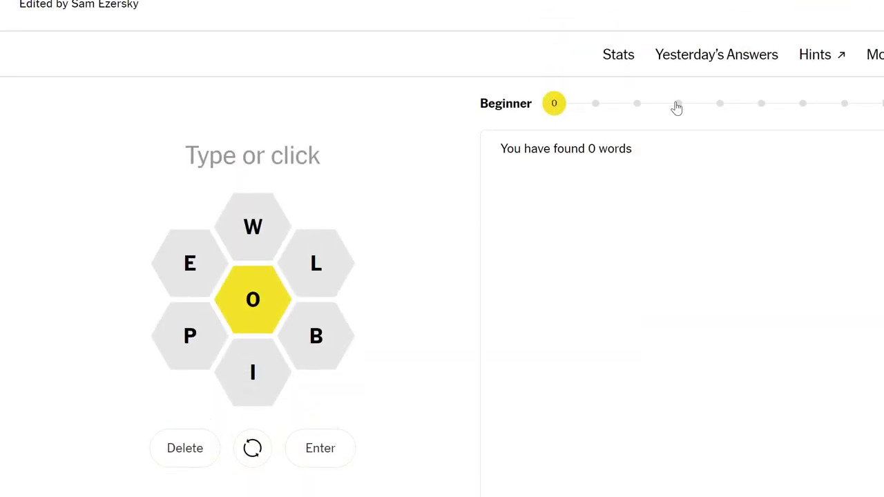
{"action": "left_click", "coordinate": [716, 55]}
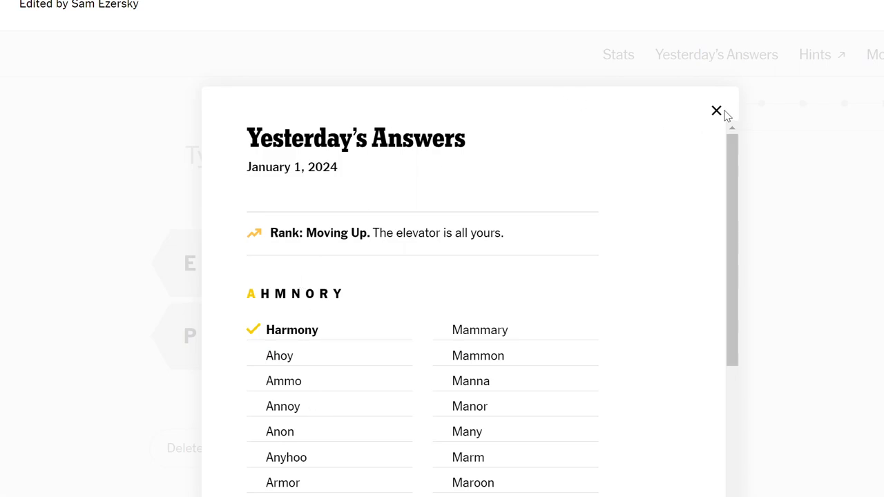
{"action": "left_click", "coordinate": [716, 110]}
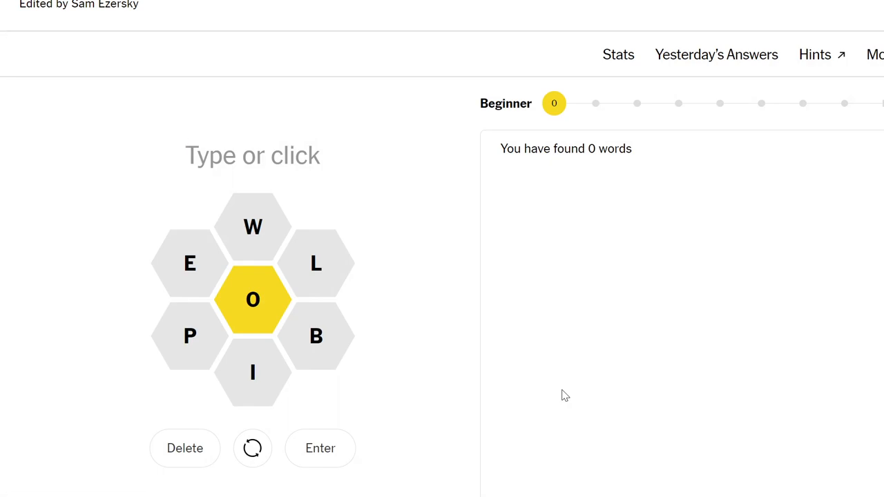
Find BLOWPIPE as the first word, then bring up the NYT games list.
{"action": "type", "text": "BLOWI"}
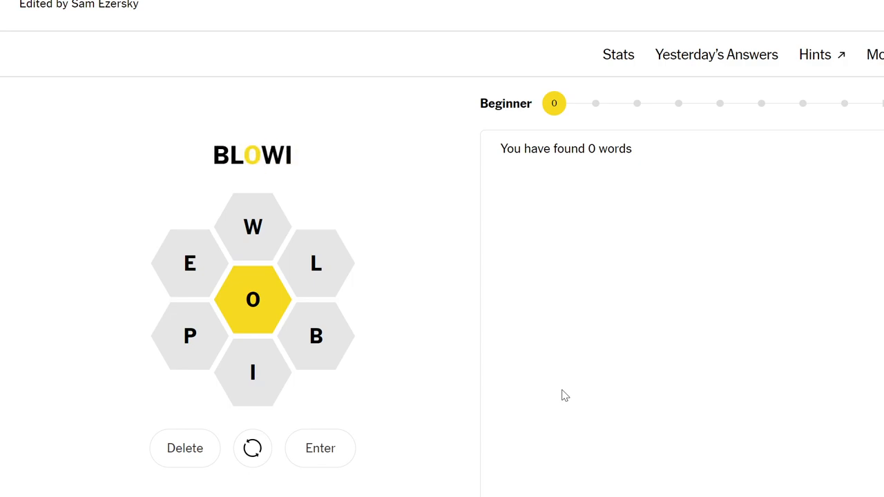
{"action": "left_click", "coordinate": [321, 448]}
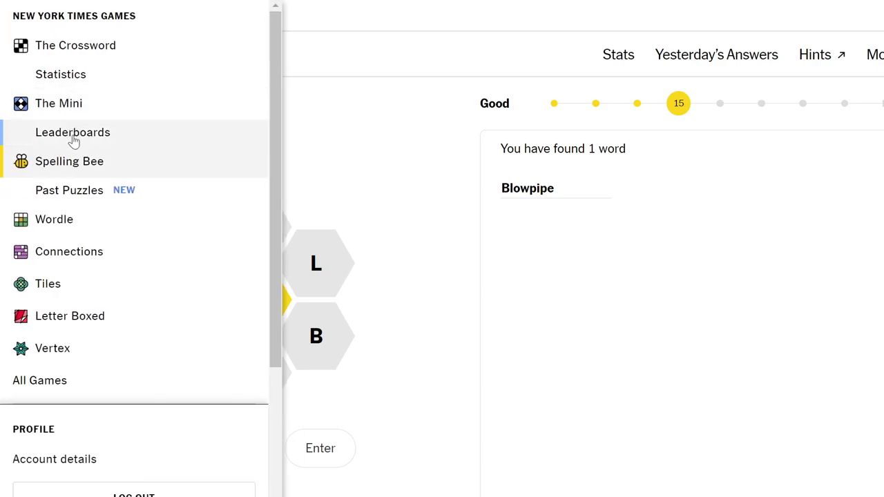
Switch to Wordle and enter POLKA and STAID after CREAM, revealing A and I.
{"action": "left_click", "coordinate": [54, 218]}
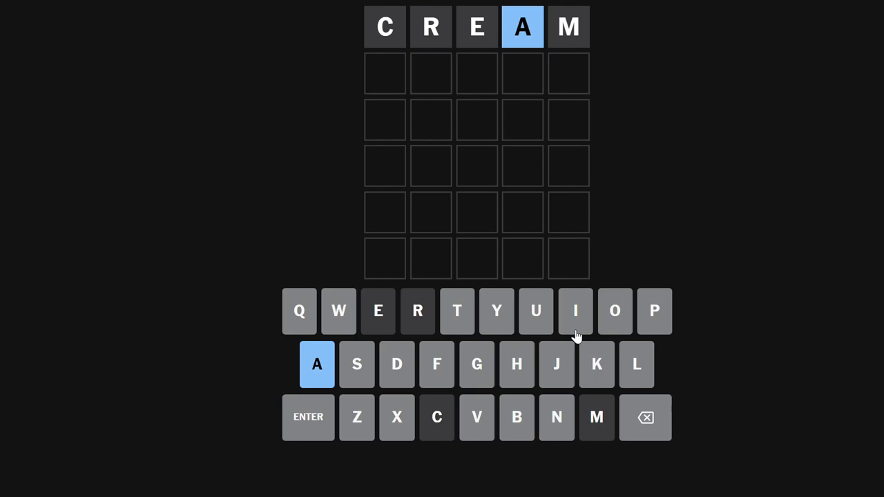
{"action": "type", "text": "POLKA"}
{"action": "left_click", "coordinate": [476, 120]}
{"action": "type", "text": "STAID"}
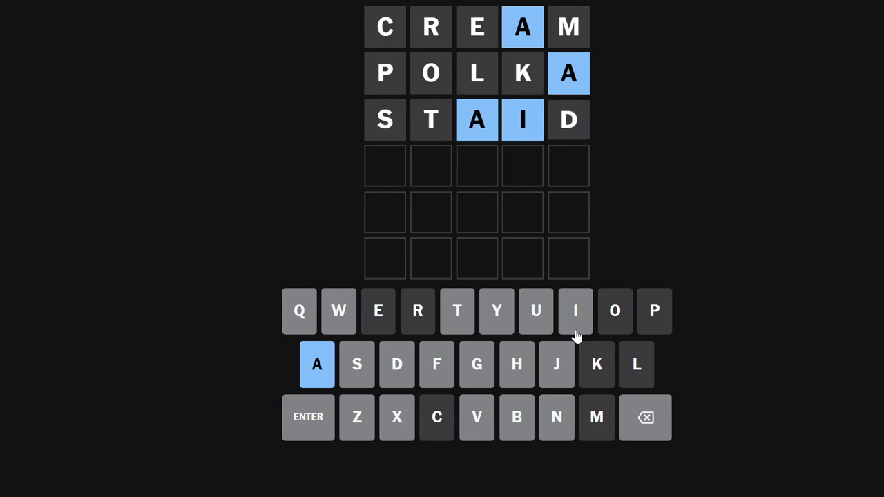
{"action": "left_click", "coordinate": [574, 313]}
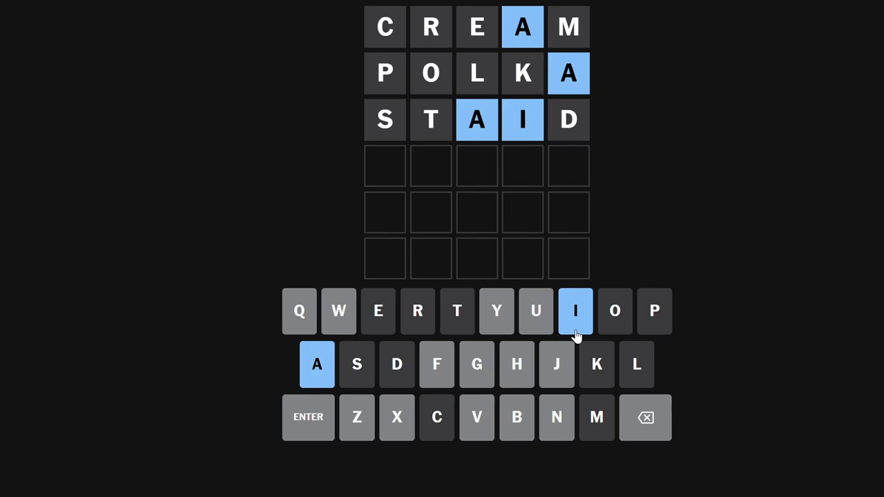
{"action": "mouse_move", "coordinate": [725, 298]}
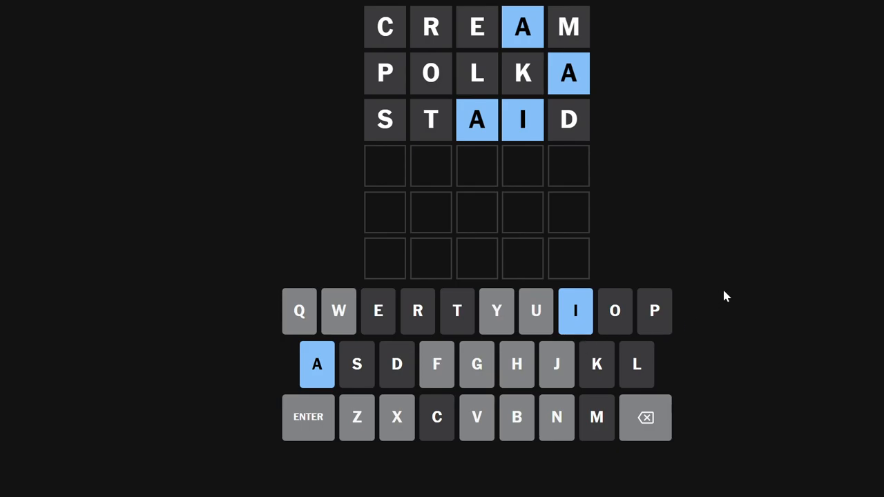
{"action": "mouse_move", "coordinate": [541, 115]}
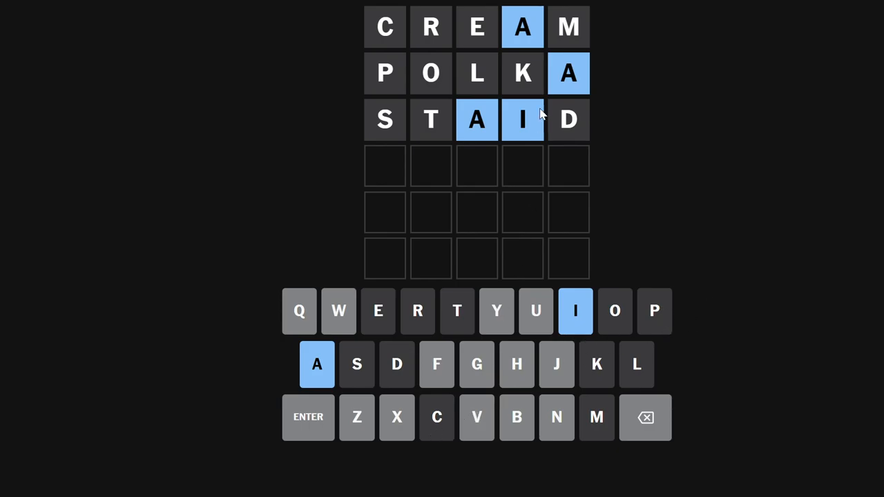
{"action": "mouse_move", "coordinate": [859, 172]}
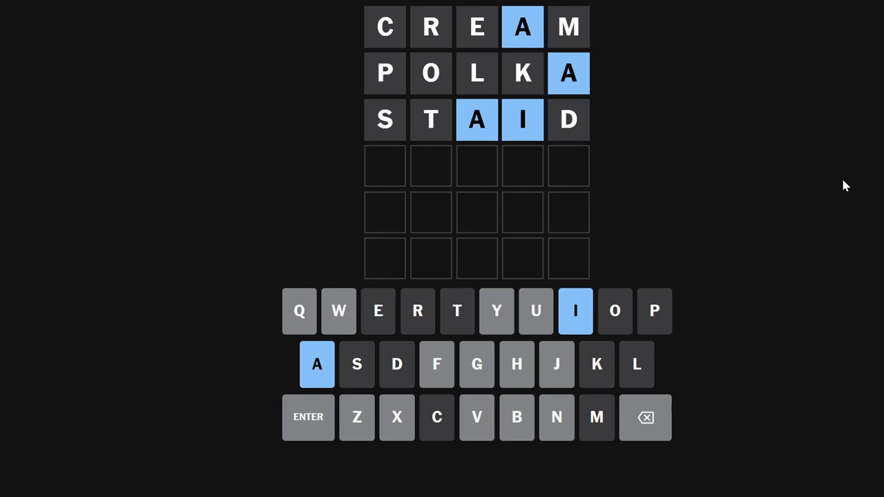
{"action": "mouse_move", "coordinate": [829, 199]}
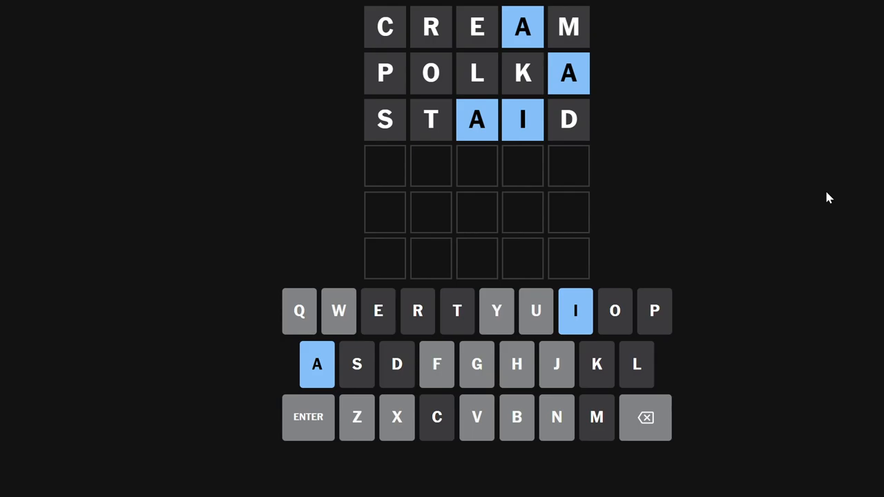
{"action": "mouse_move", "coordinate": [506, 135]}
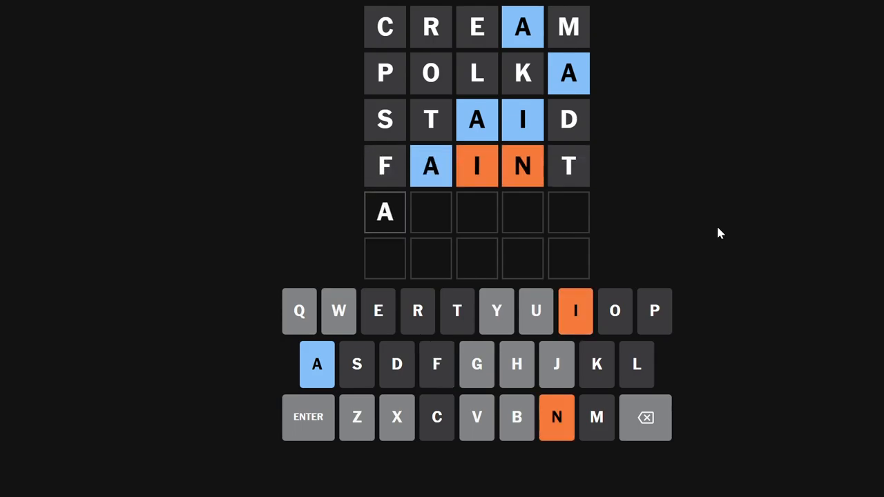
{"action": "mouse_move", "coordinate": [518, 238]}
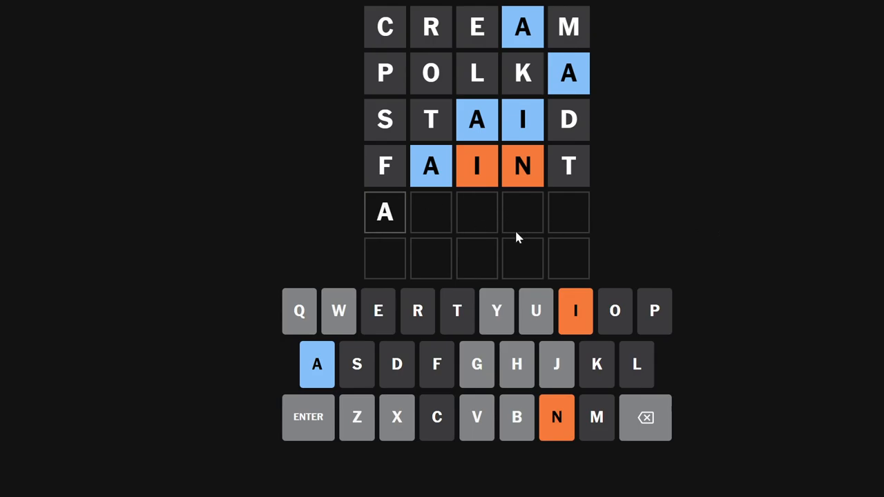
{"action": "mouse_move", "coordinate": [774, 238]}
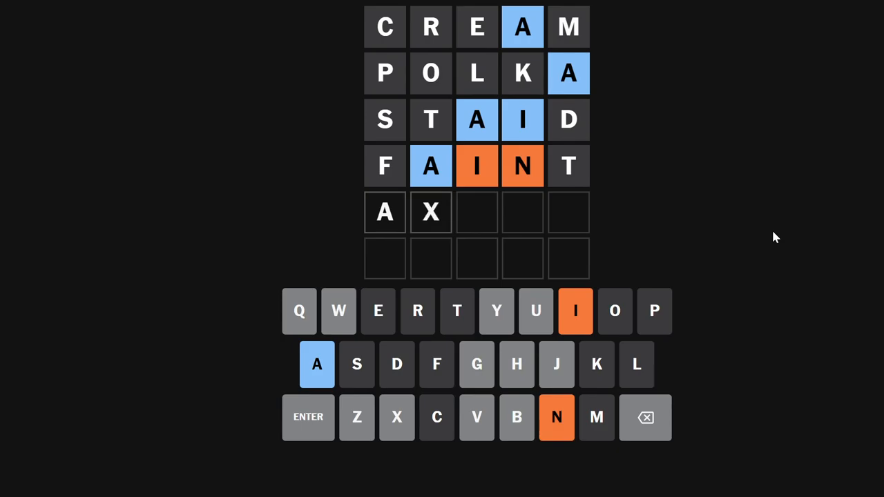
Complete and submit AXING as the fifth Wordle guess.
{"action": "type", "text": "ING"}
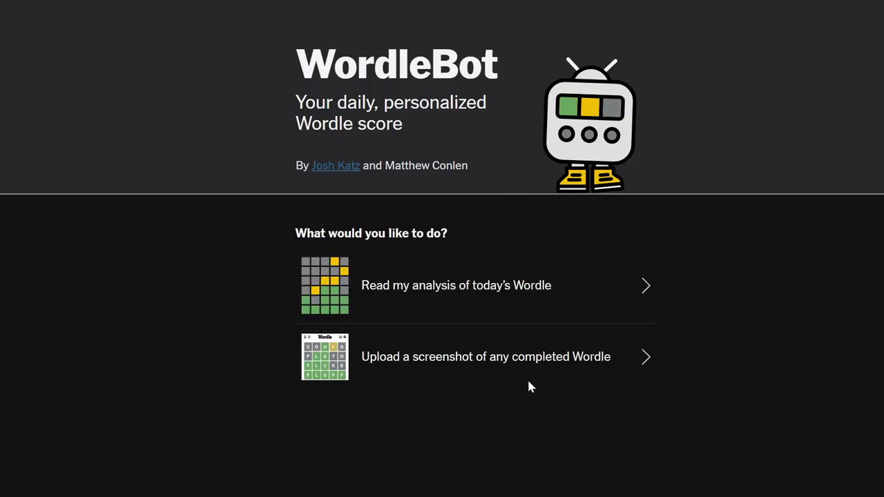
Page through WordleBot's analysis cards from the scores to the STAID, FAINT and AXING guesses.
{"action": "left_click", "coordinate": [456, 285]}
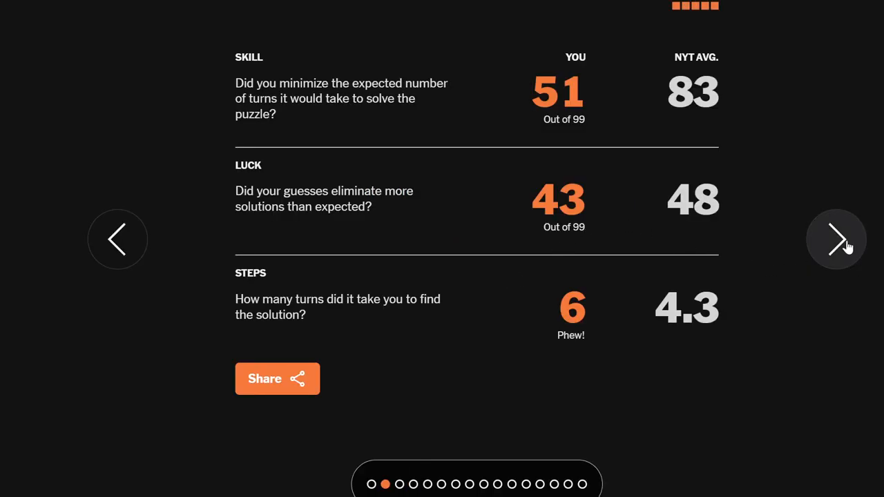
{"action": "mouse_move", "coordinate": [836, 258]}
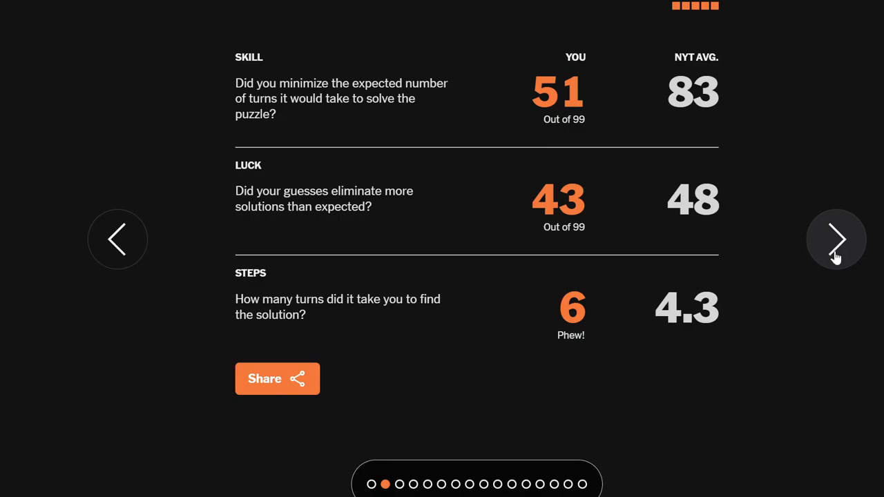
{"action": "left_click", "coordinate": [838, 240]}
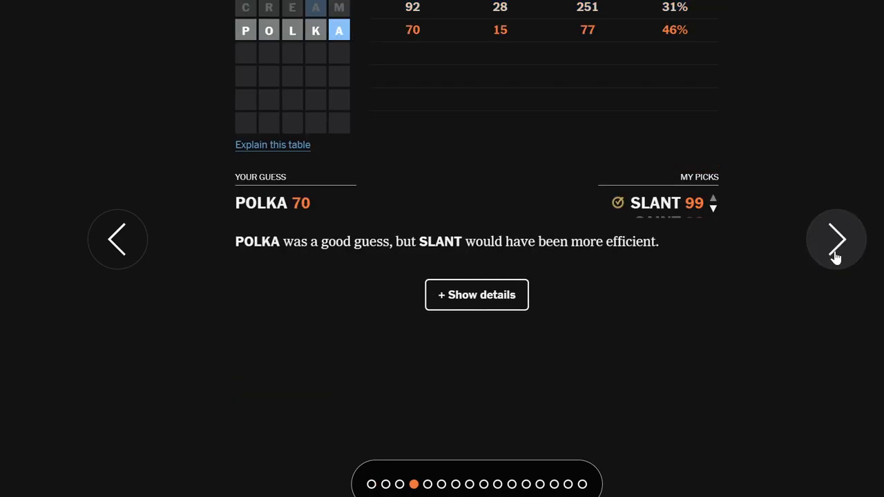
{"action": "left_click", "coordinate": [836, 239]}
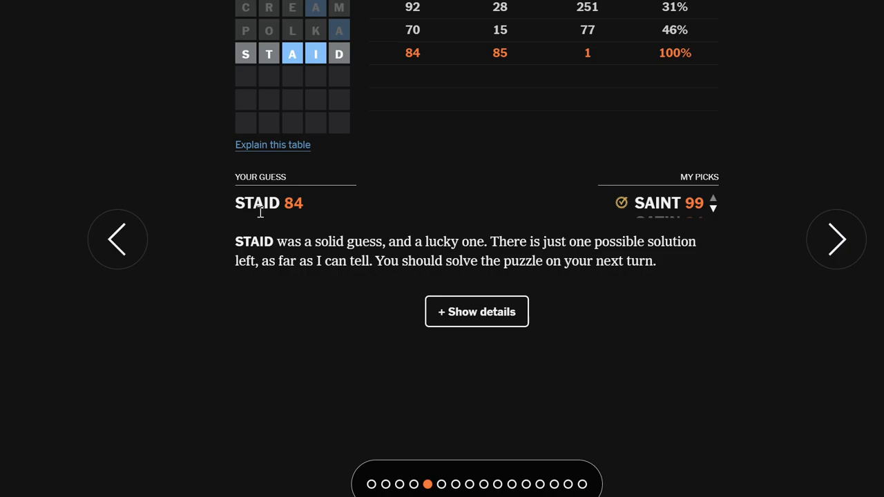
{"action": "left_click", "coordinate": [836, 239]}
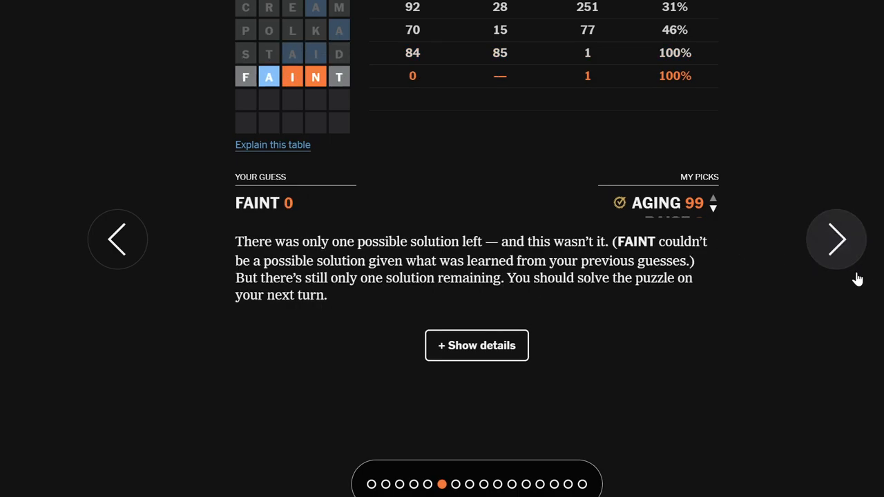
{"action": "left_click", "coordinate": [836, 240]}
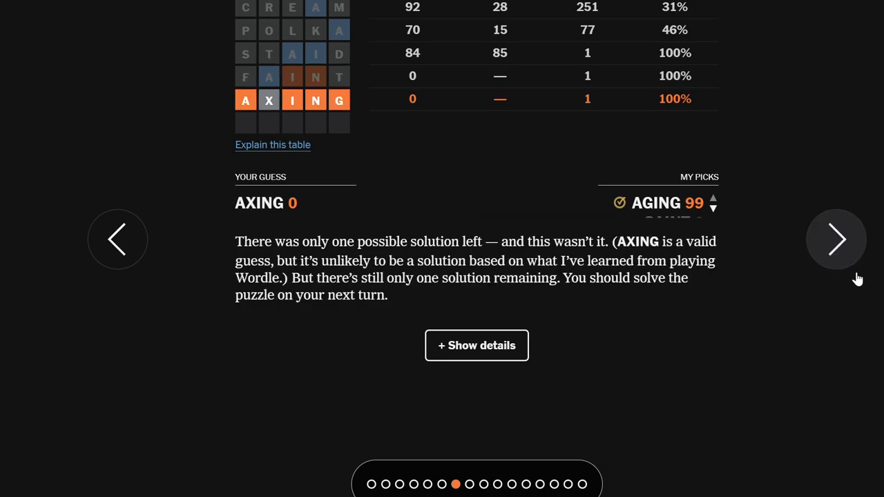
{"action": "mouse_move", "coordinate": [716, 224]}
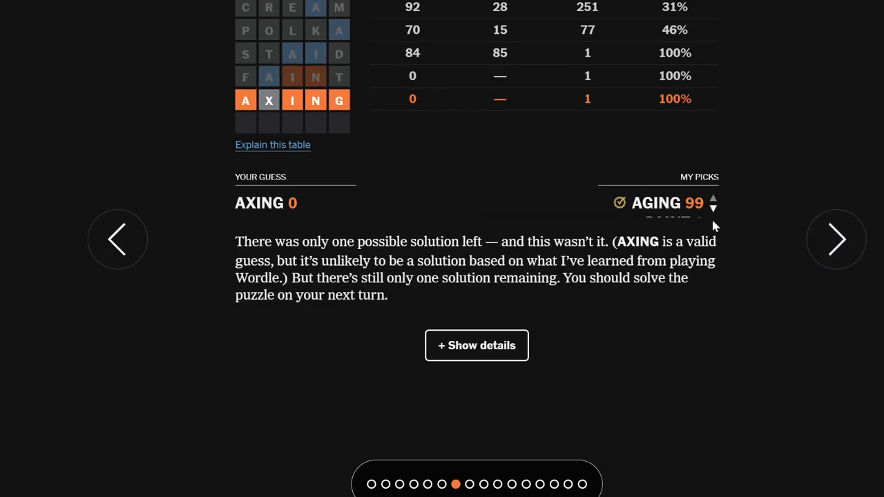
{"action": "left_click", "coordinate": [836, 239]}
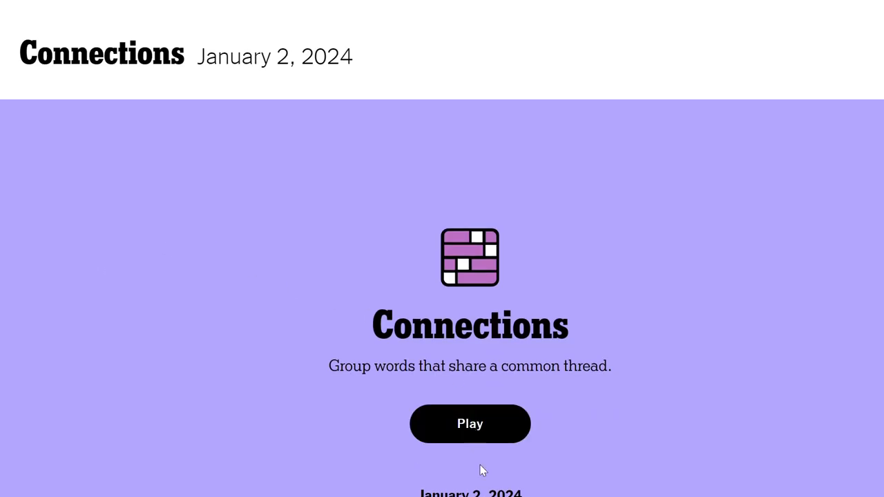
Start today's Connections and select DOUBLE, HIT, RUN and WALK as the baseball group.
{"action": "left_click", "coordinate": [470, 423]}
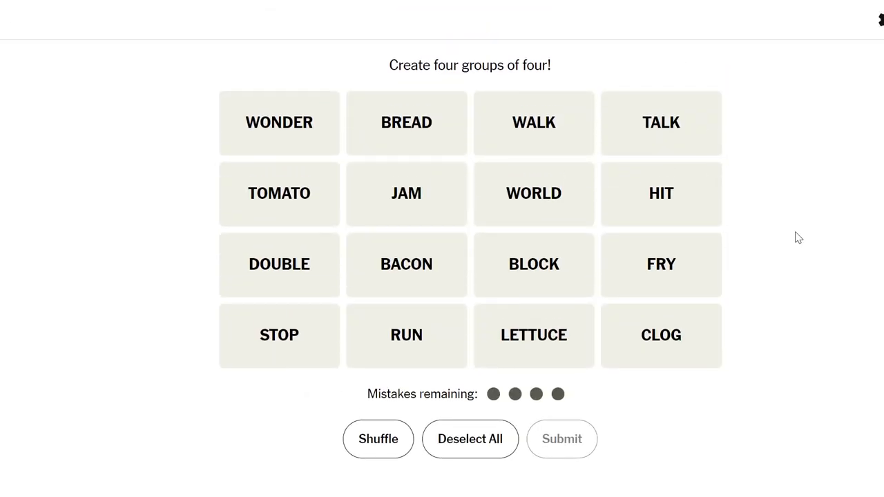
{"action": "mouse_move", "coordinate": [739, 375]}
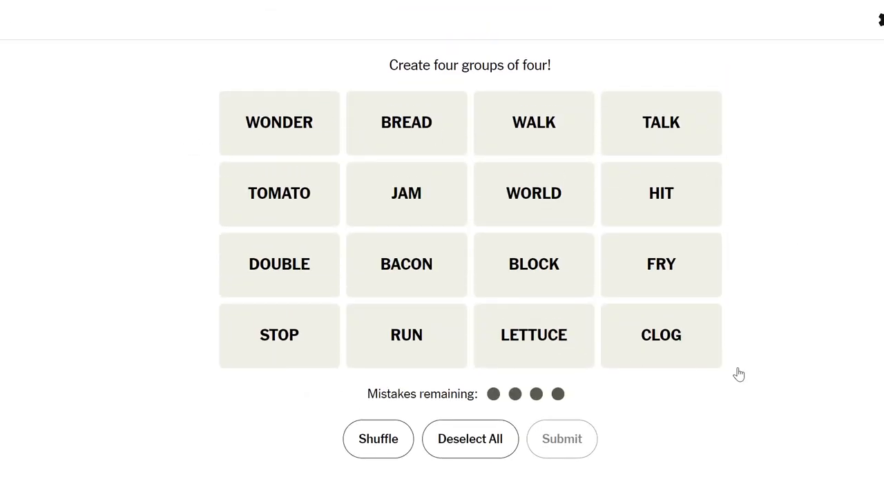
{"action": "mouse_move", "coordinate": [422, 365]}
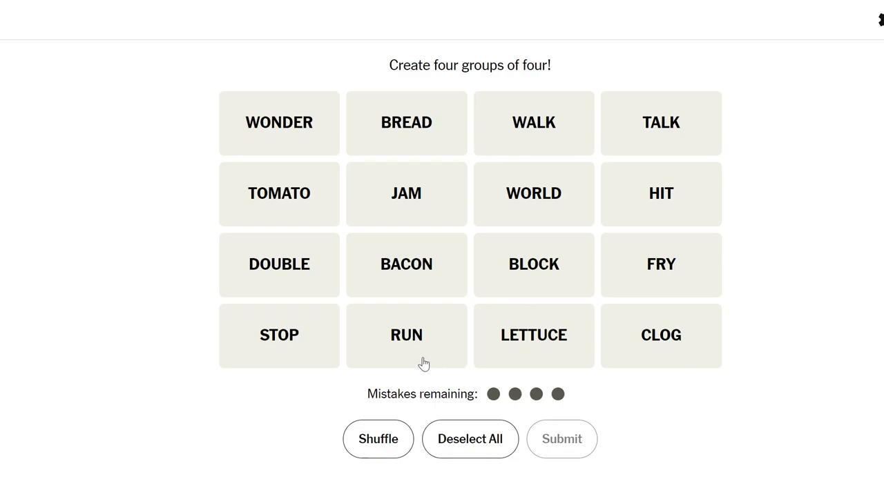
{"action": "mouse_move", "coordinate": [283, 350]}
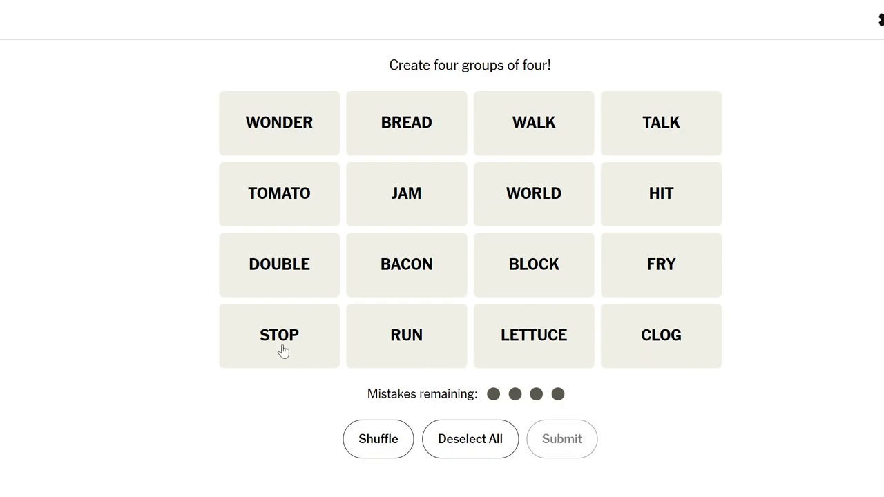
{"action": "mouse_move", "coordinate": [370, 261]}
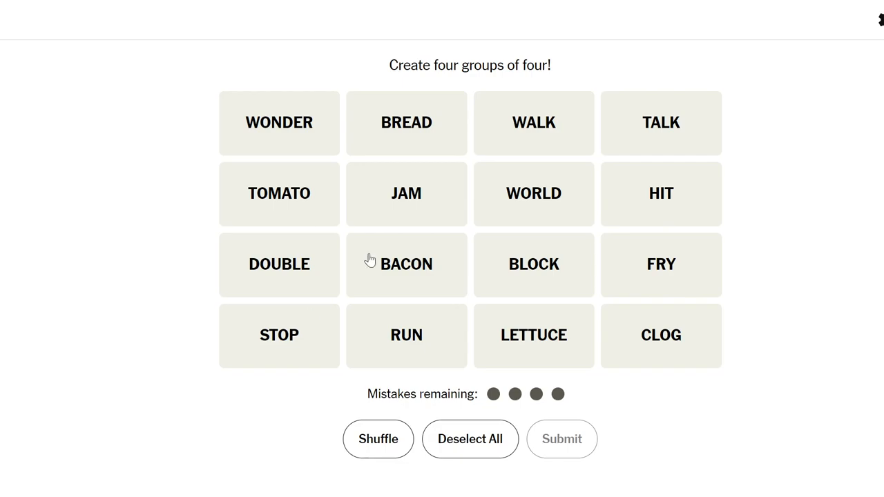
{"action": "mouse_move", "coordinate": [583, 185]}
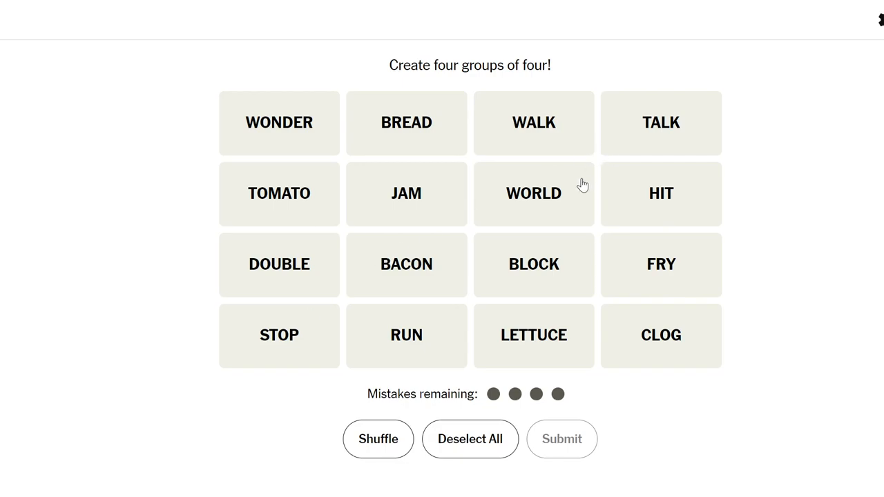
{"action": "mouse_move", "coordinate": [498, 152]}
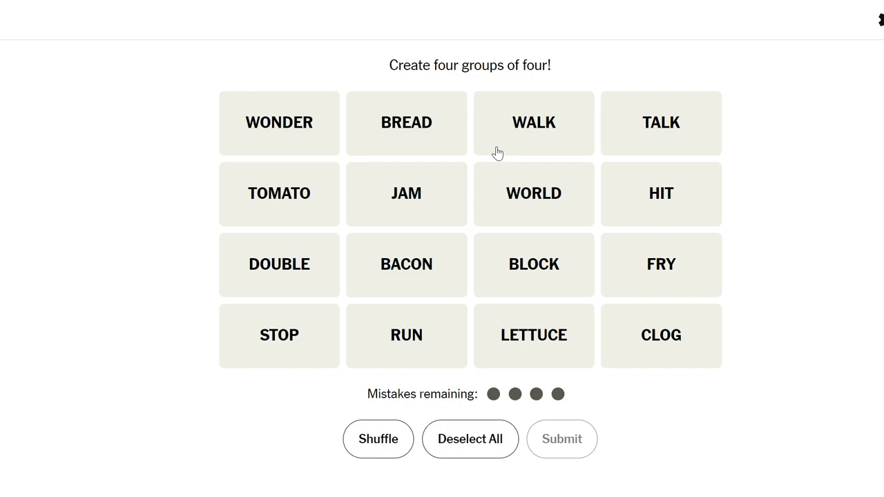
{"action": "mouse_move", "coordinate": [459, 183]}
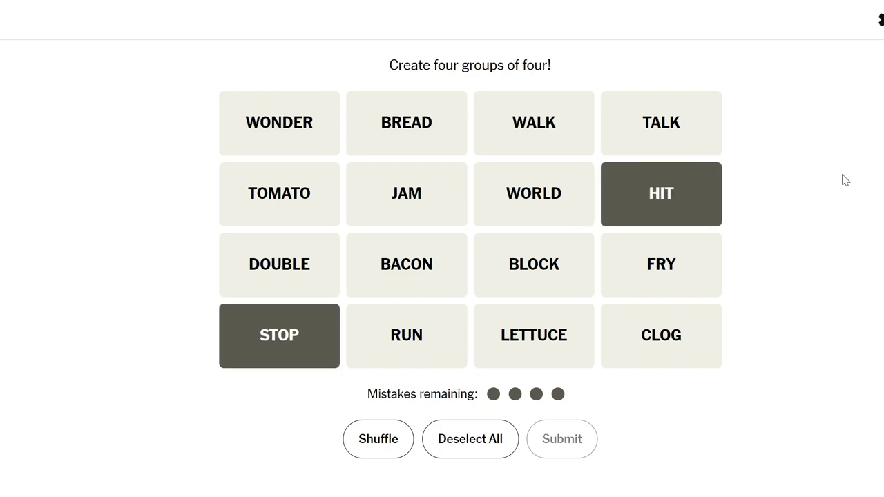
{"action": "mouse_move", "coordinate": [753, 246]}
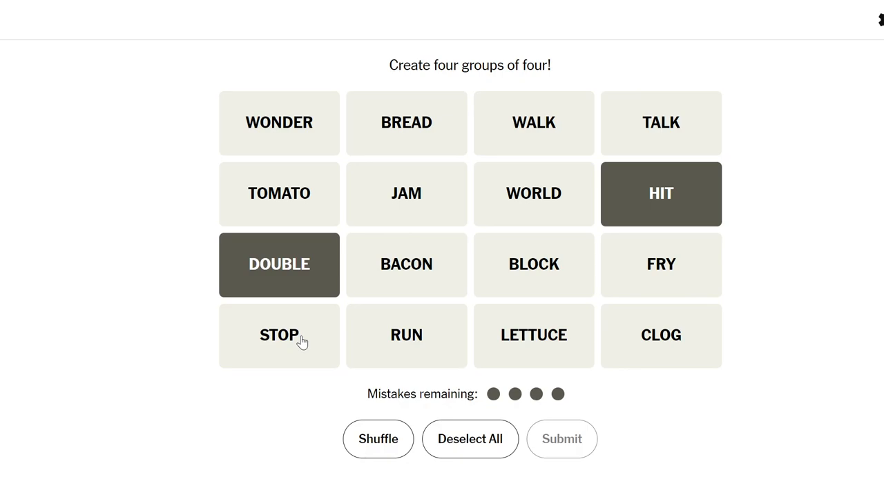
{"action": "mouse_move", "coordinate": [415, 304]}
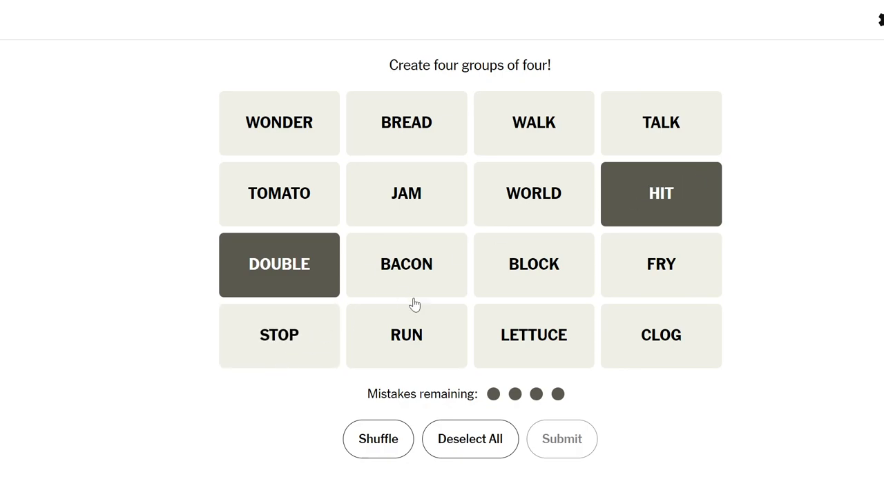
{"action": "left_click", "coordinate": [406, 336]}
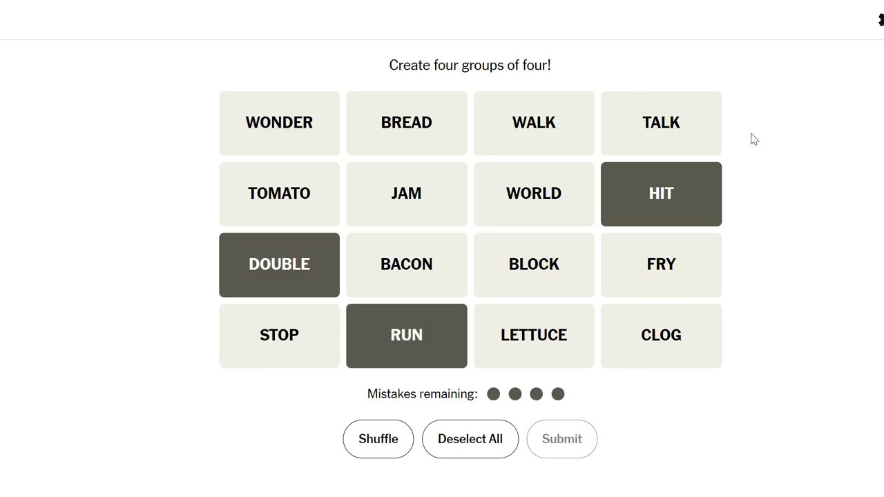
{"action": "mouse_move", "coordinate": [677, 196]}
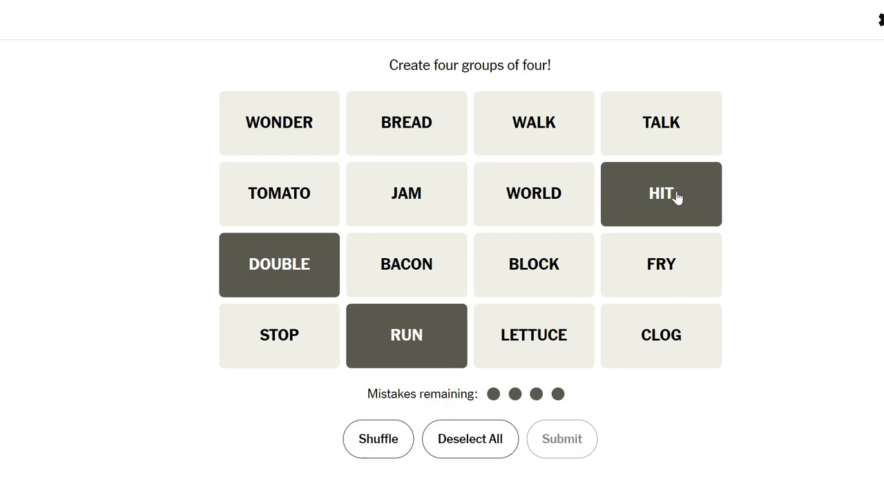
{"action": "mouse_move", "coordinate": [498, 255]}
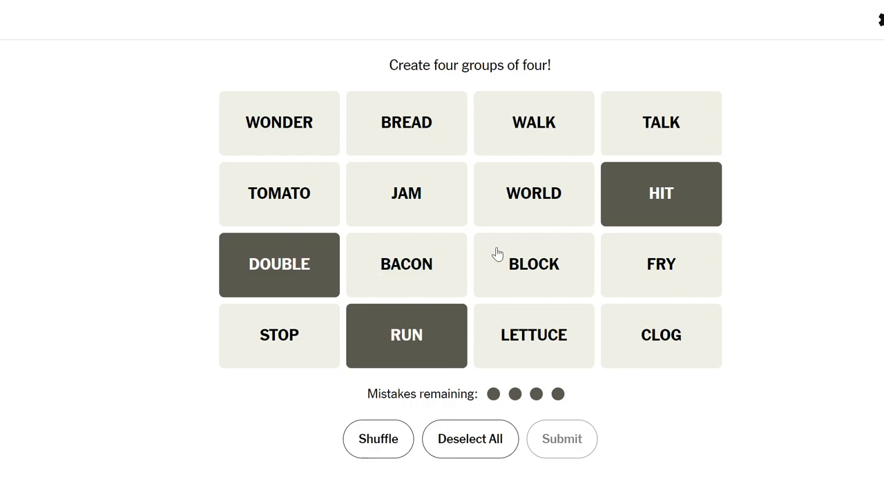
{"action": "mouse_move", "coordinate": [705, 202]}
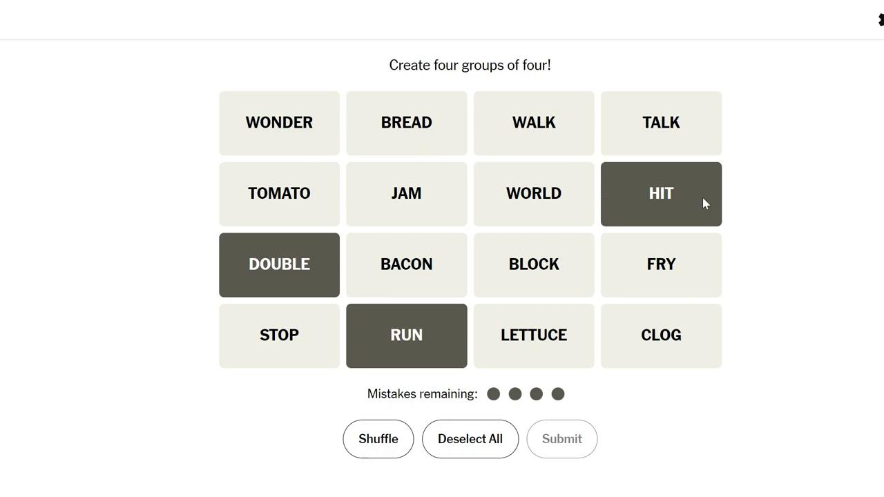
{"action": "left_click", "coordinate": [533, 123]}
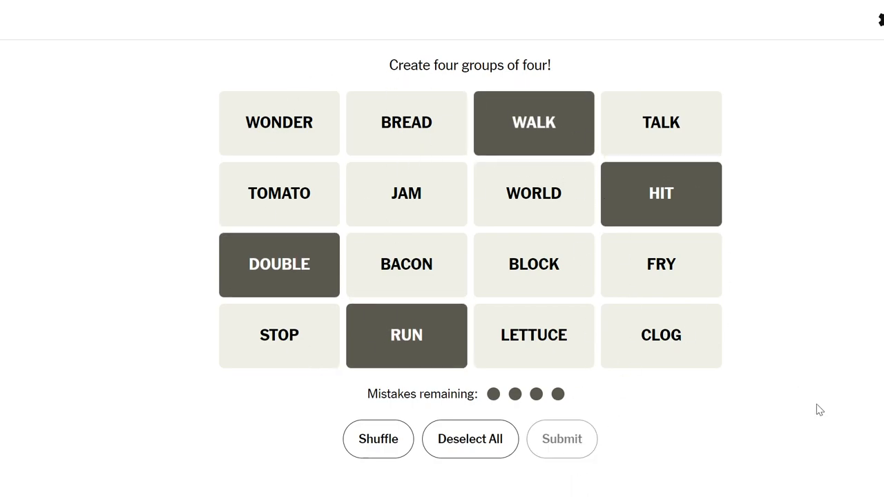
Submit Baseball Stats, then solve BREAD/BACON/LETTUCE/TOMATO and BLOCK/CLOG/JAM/STOP.
{"action": "left_click", "coordinate": [561, 440]}
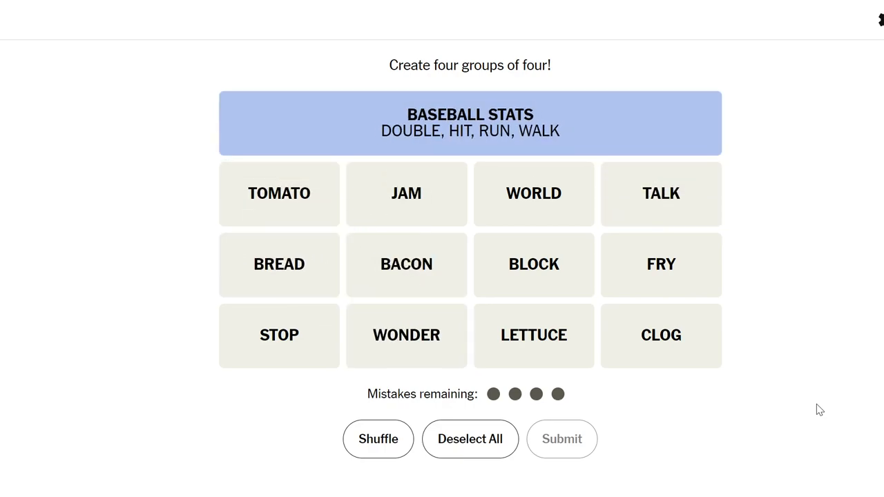
{"action": "mouse_move", "coordinate": [520, 296]}
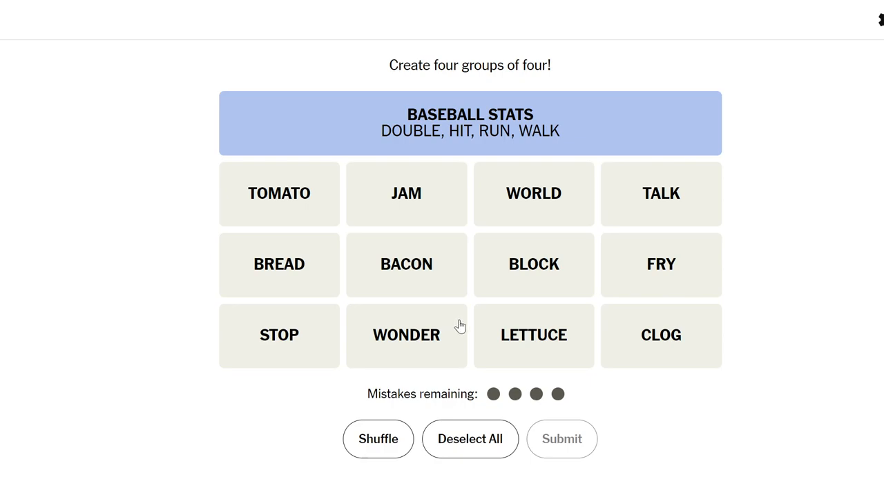
{"action": "left_click", "coordinate": [279, 194]}
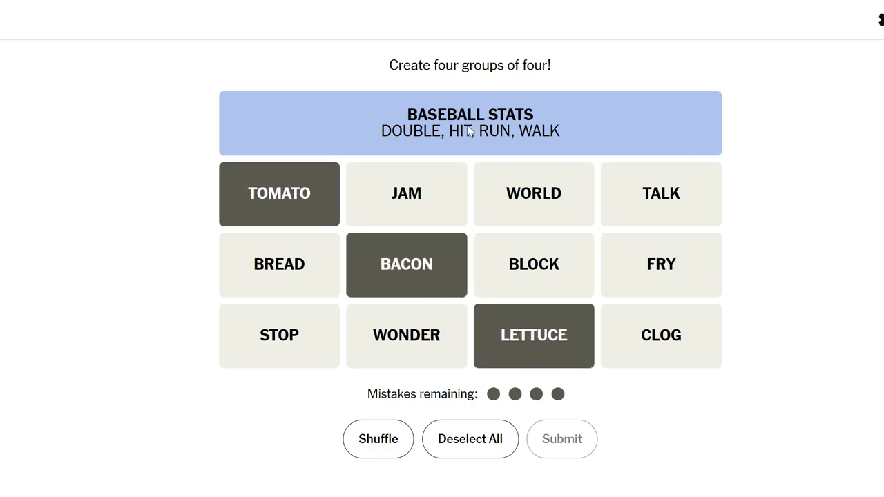
{"action": "left_click", "coordinate": [279, 264]}
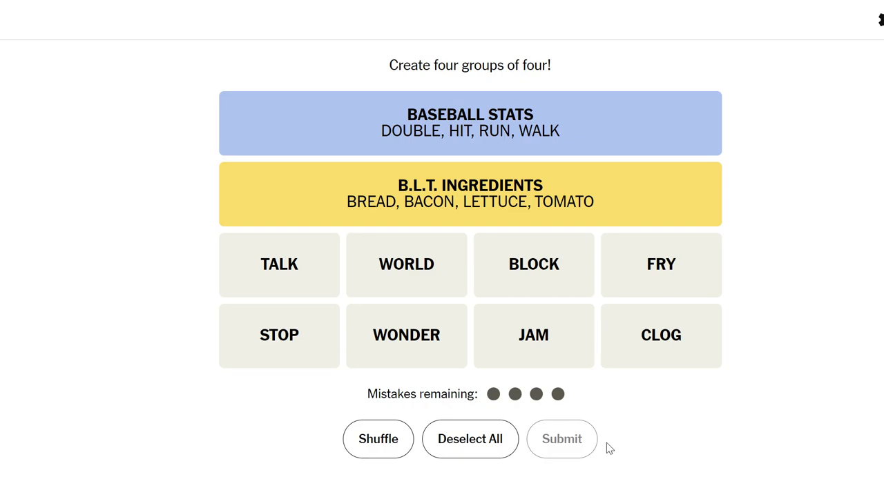
{"action": "left_click", "coordinate": [534, 266]}
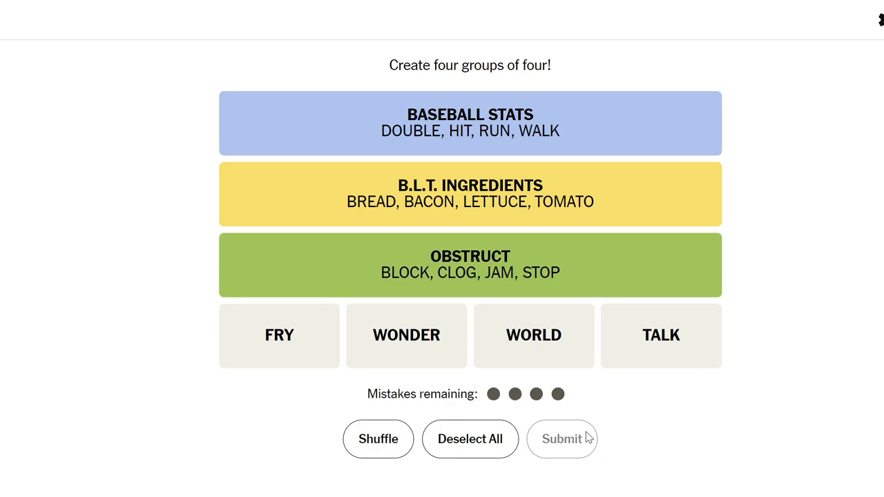
{"action": "mouse_move", "coordinate": [333, 365]}
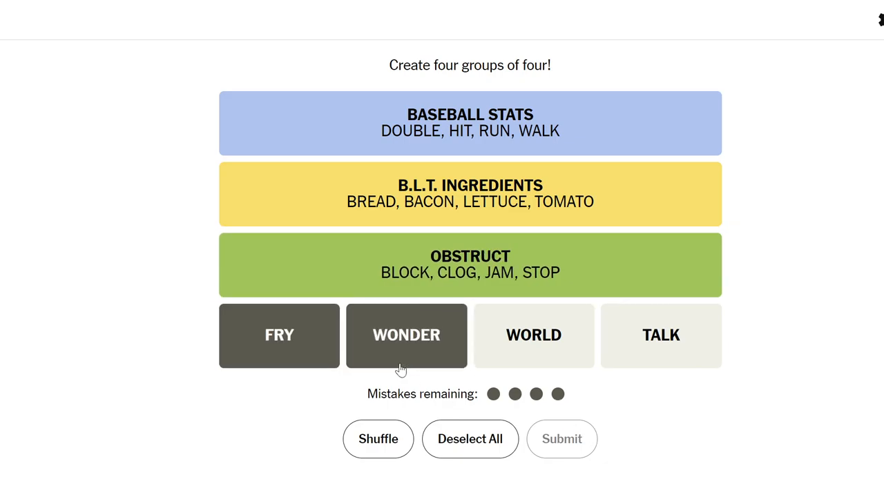
Select FRY, WONDER, WORLD and TALK as the final Connections group.
{"action": "left_click", "coordinate": [534, 336]}
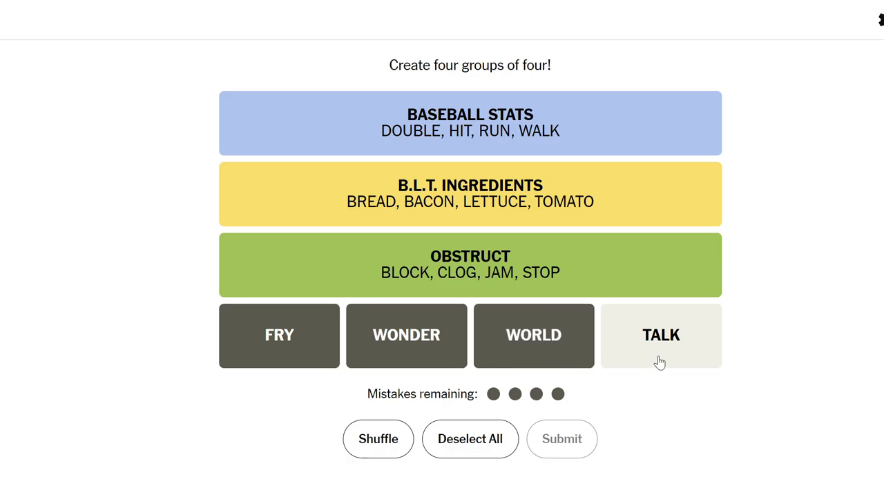
{"action": "left_click", "coordinate": [660, 336]}
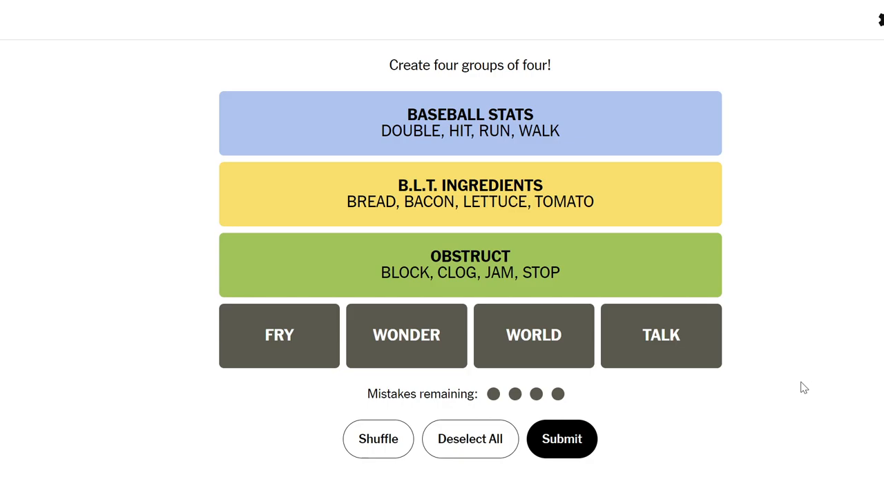
{"action": "mouse_move", "coordinate": [876, 265]}
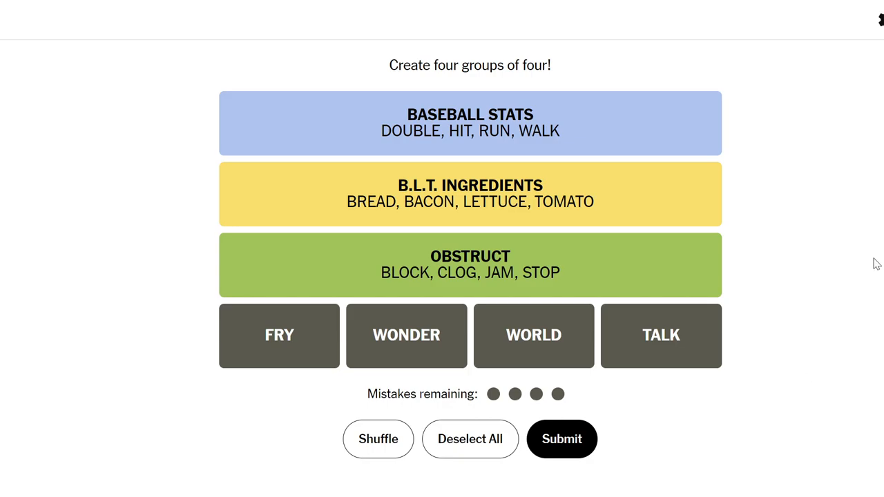